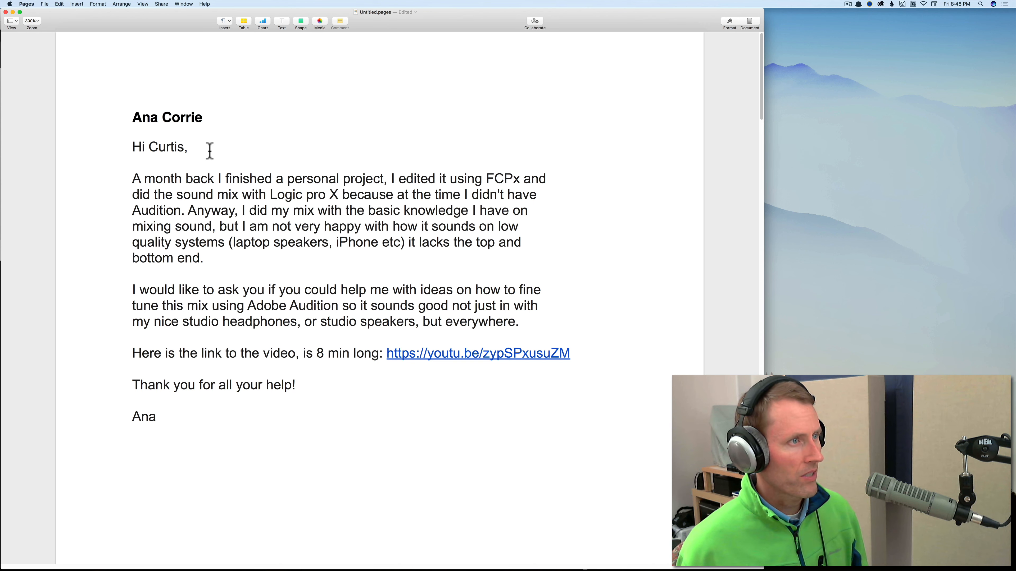
pyautogui.moveTo(182, 178)
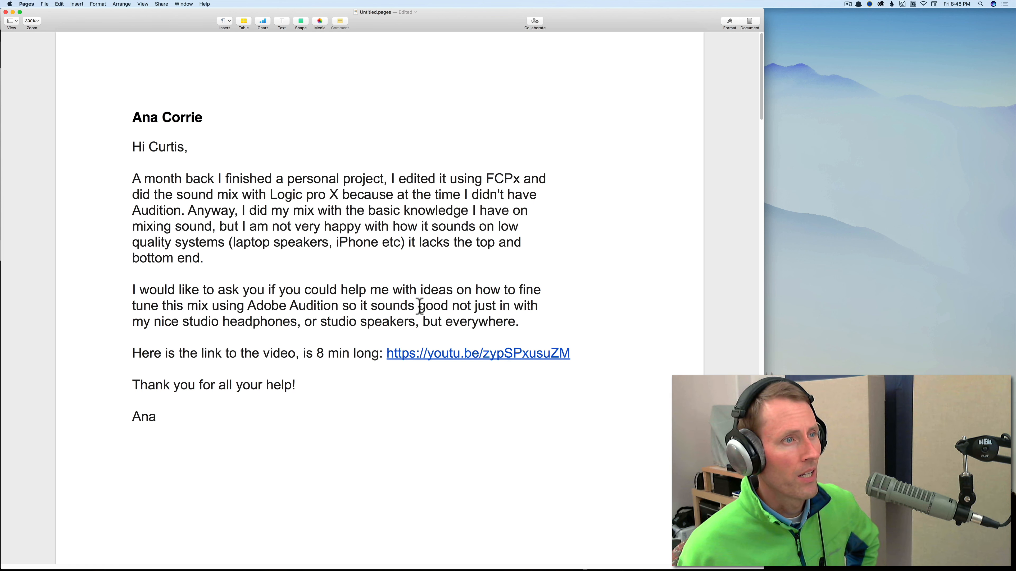
pyautogui.moveTo(245, 314)
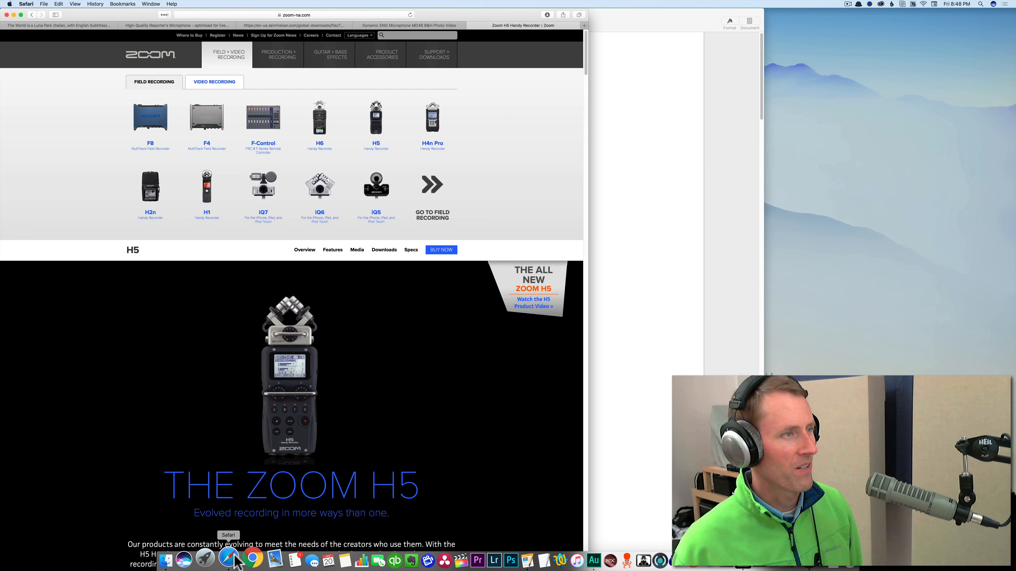
# Step: Switch to the YouTube tab showing Ana's short film "The World is a Luna Park"
pyautogui.click(58, 26)
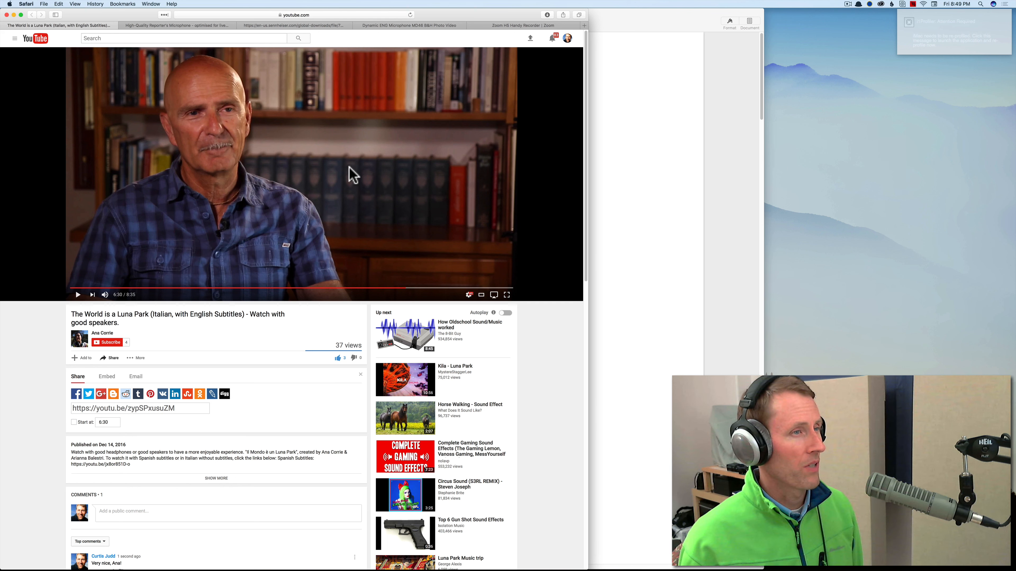
pyautogui.moveTo(353, 116)
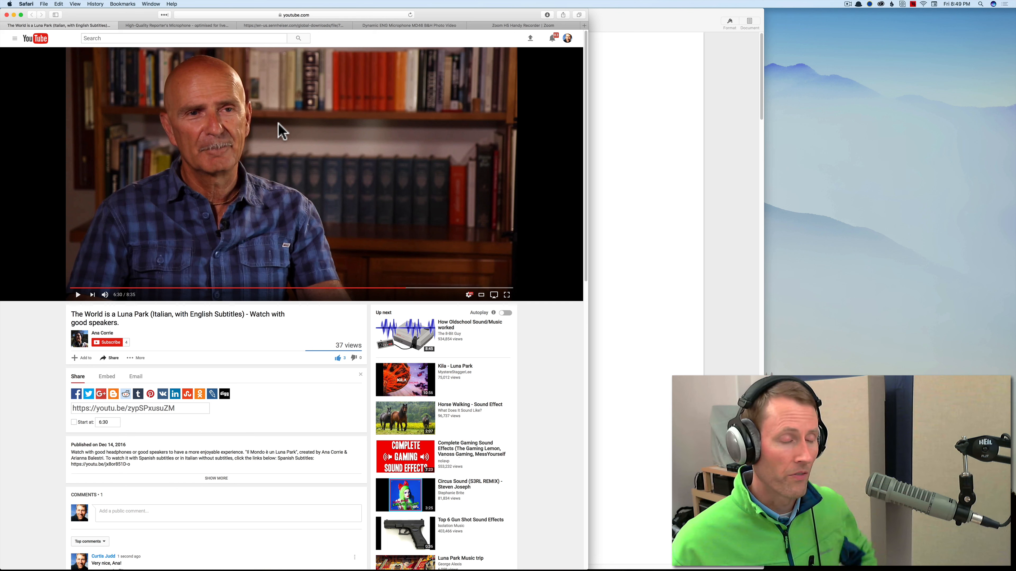
pyautogui.moveTo(295, 305)
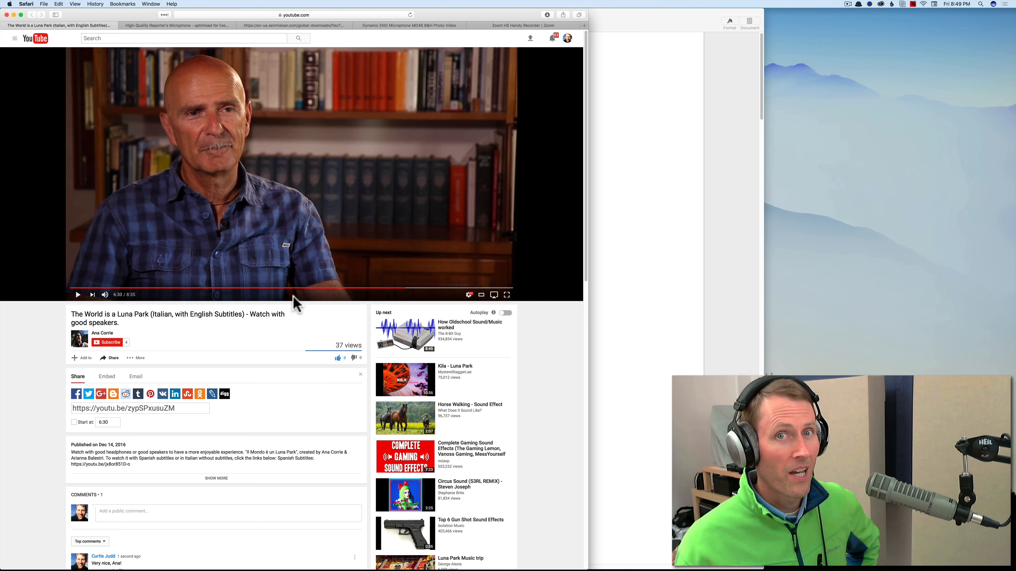
pyautogui.moveTo(268, 331)
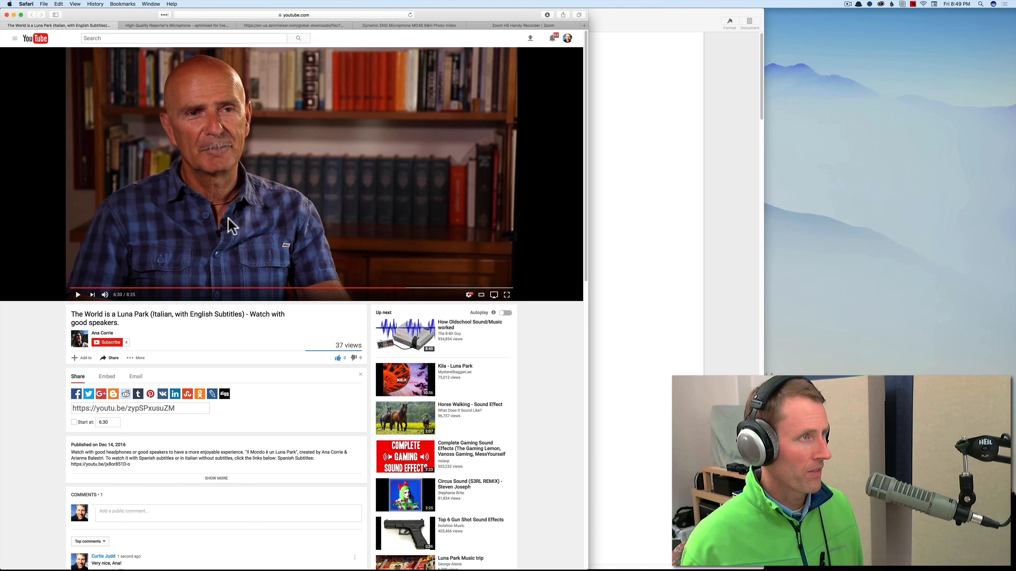
pyautogui.moveTo(305, 193)
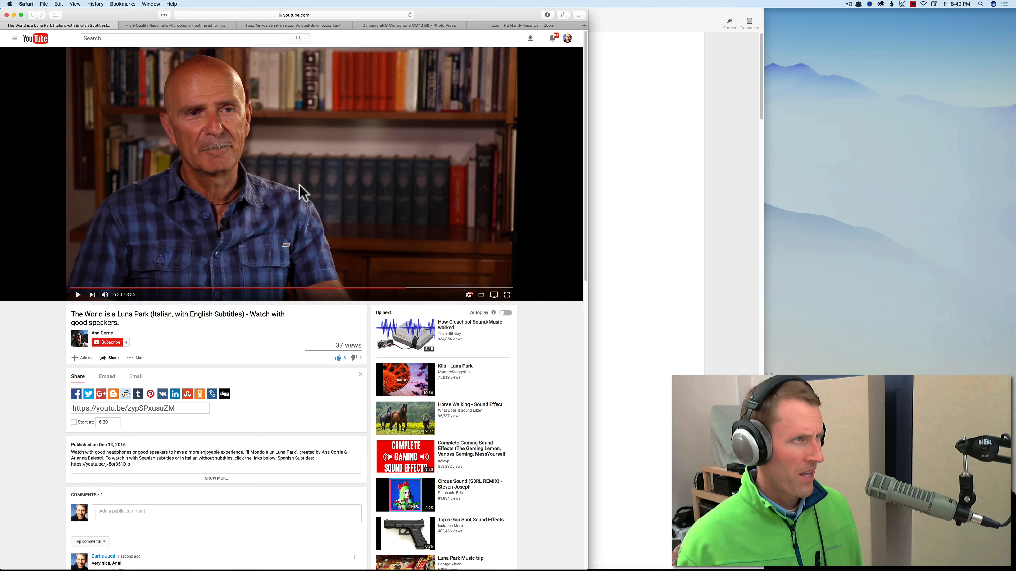
pyautogui.moveTo(438, 196)
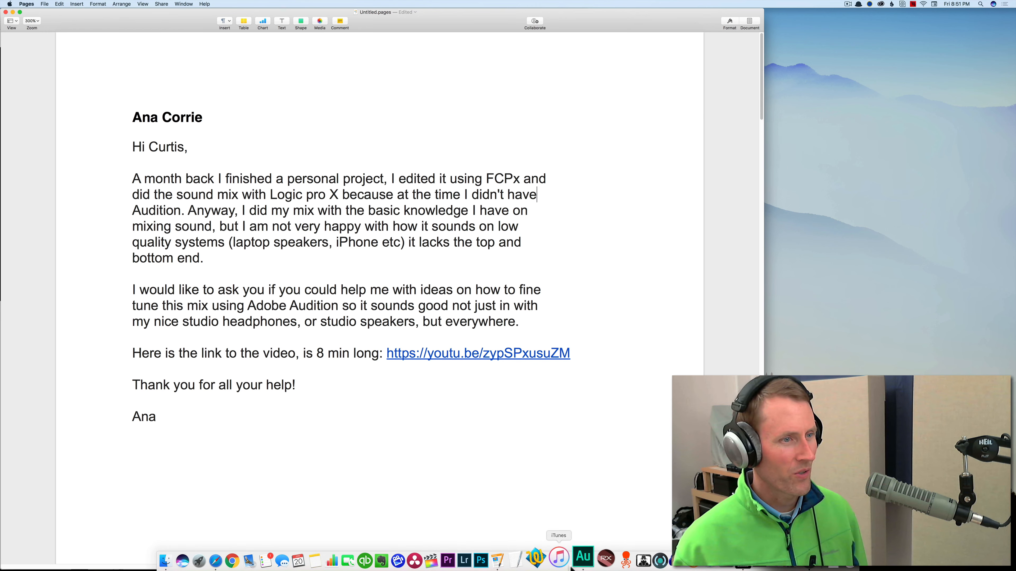
# Step: Bring Audition forward and start the Parametric Equalizer from Effects > Filter and EQ
pyautogui.click(582, 558)
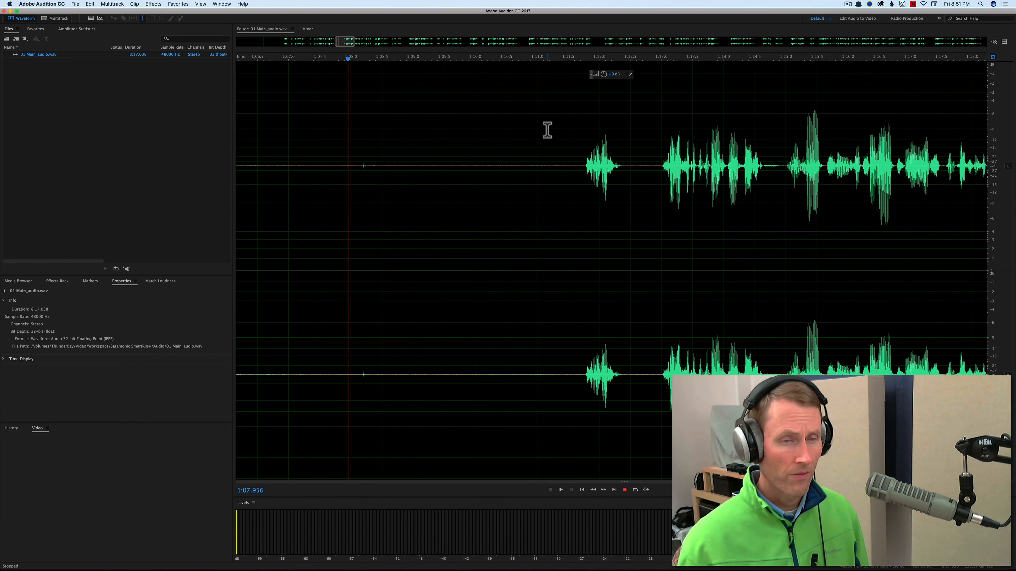
pyautogui.click(153, 4)
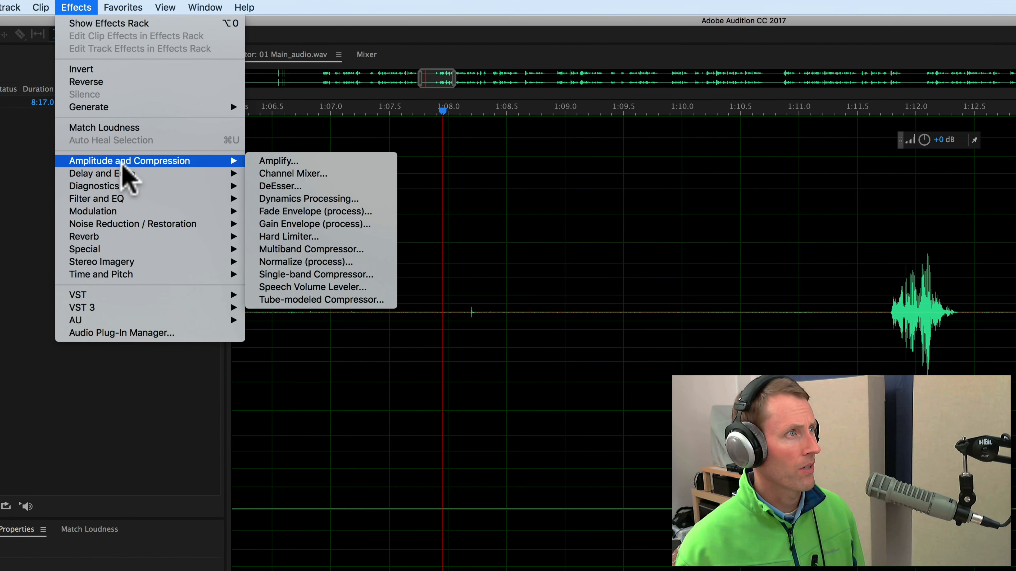
pyautogui.moveTo(98, 199)
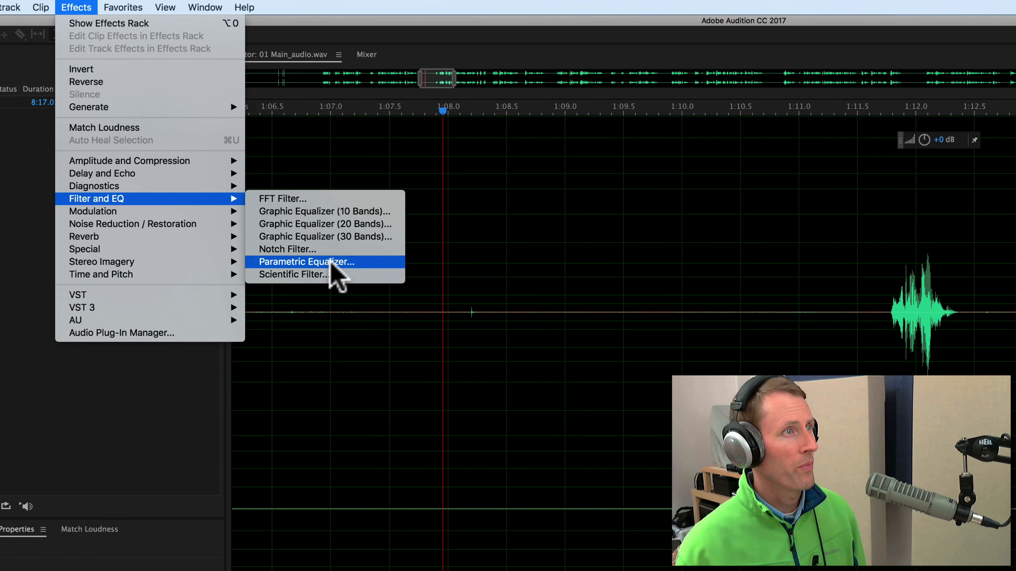
pyautogui.click(305, 262)
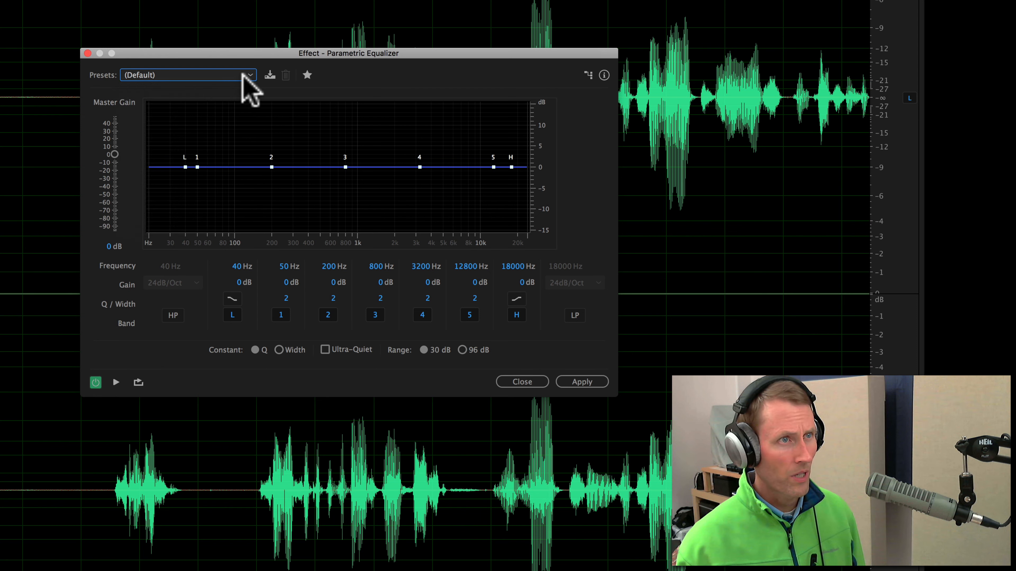
# Step: Choose the Vocal Enhancer preset and move the equalizer window up out of the way
pyautogui.click(188, 75)
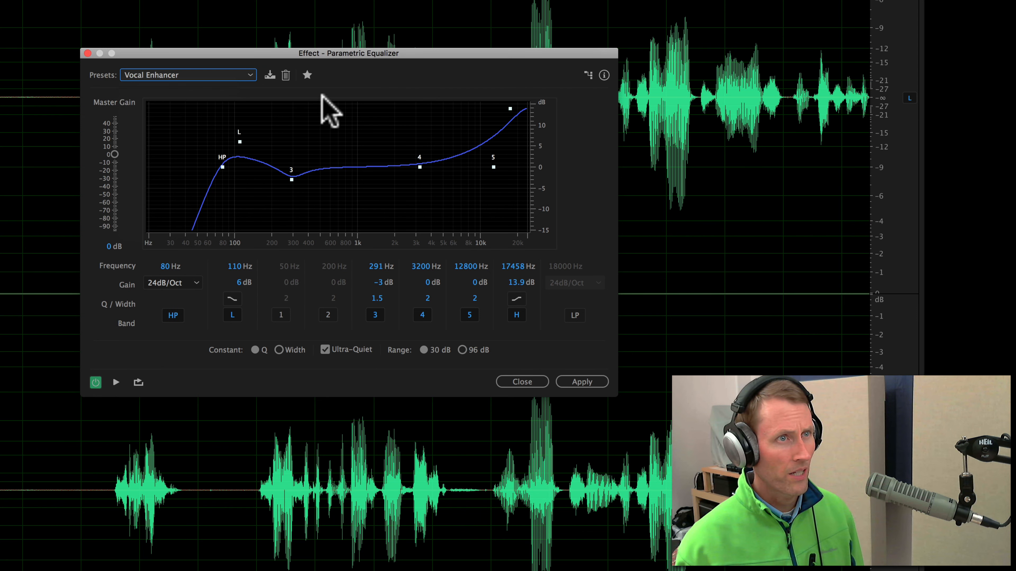
pyautogui.moveTo(348, 53); pyautogui.dragTo(285, 20)
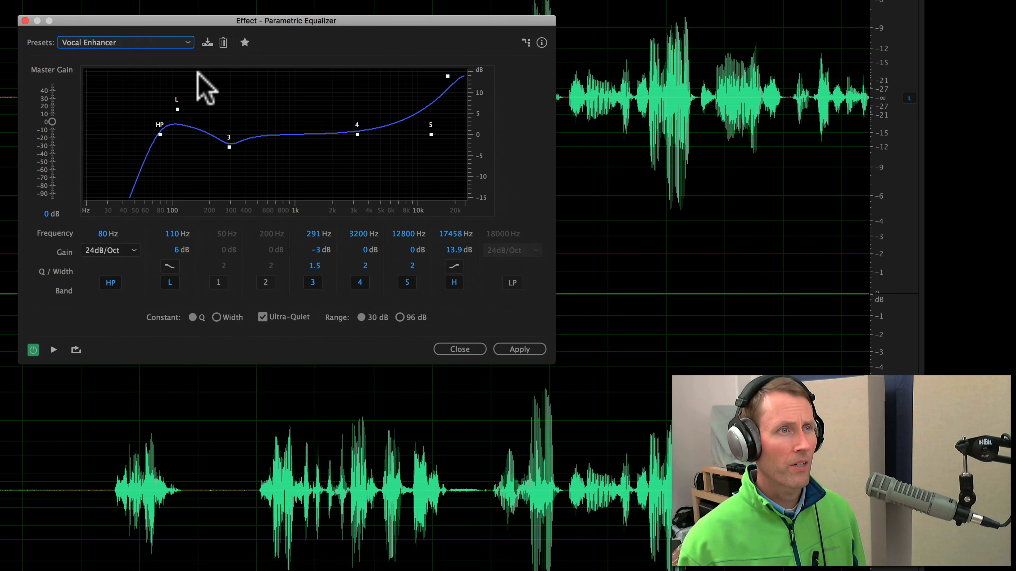
pyautogui.moveTo(197, 142)
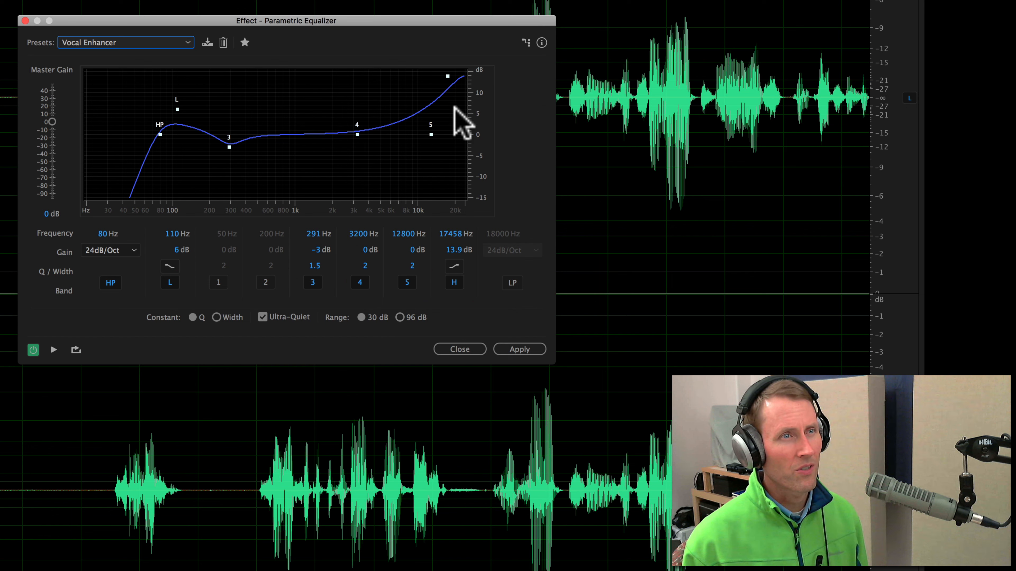
pyautogui.moveTo(444, 265)
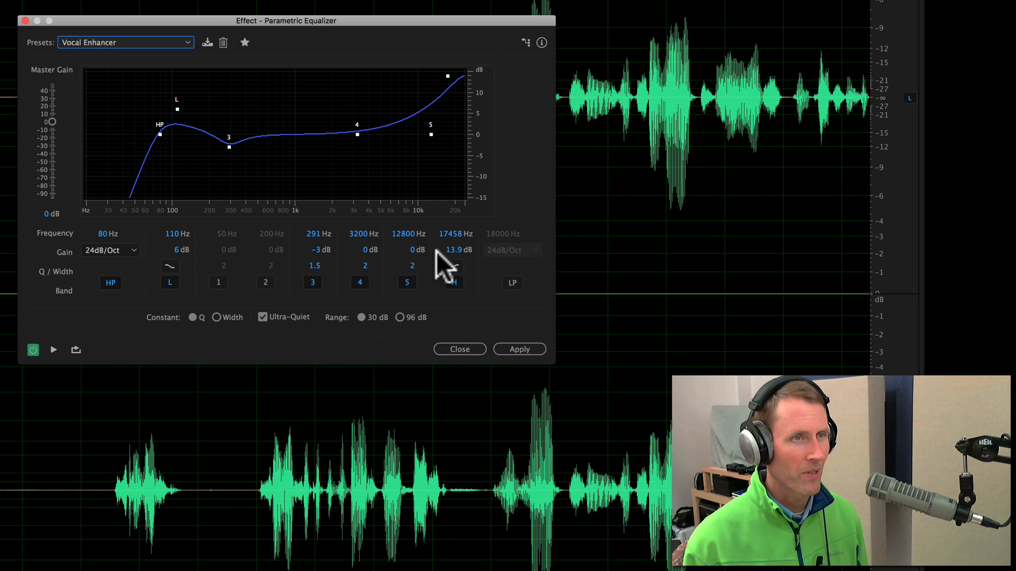
# Step: Lower the H band gain to 4.8 dB and its frequency to about 17108 Hz
pyautogui.moveTo(453, 75); pyautogui.dragTo(447, 95)
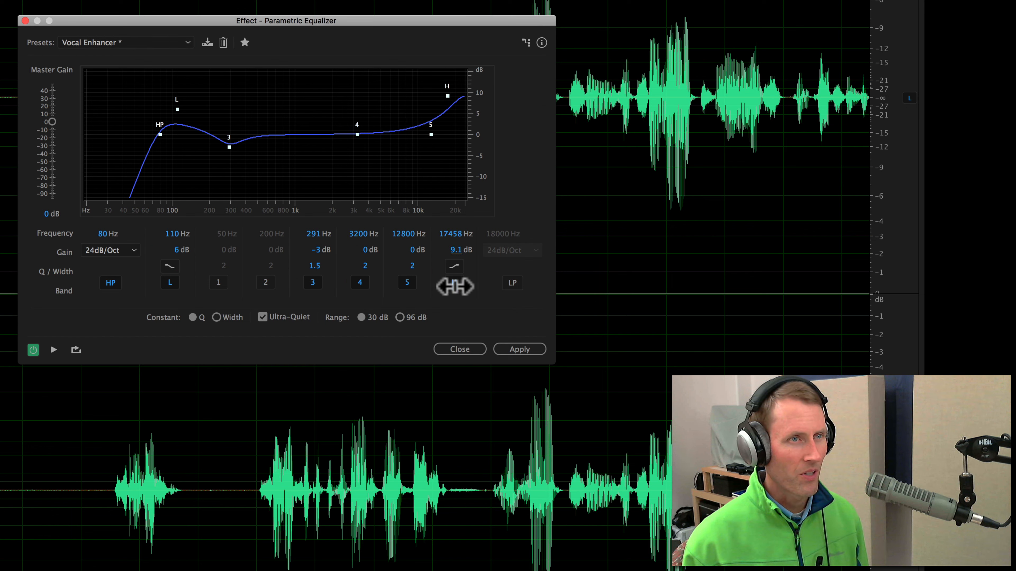
pyautogui.moveTo(447, 95); pyautogui.dragTo(447, 118)
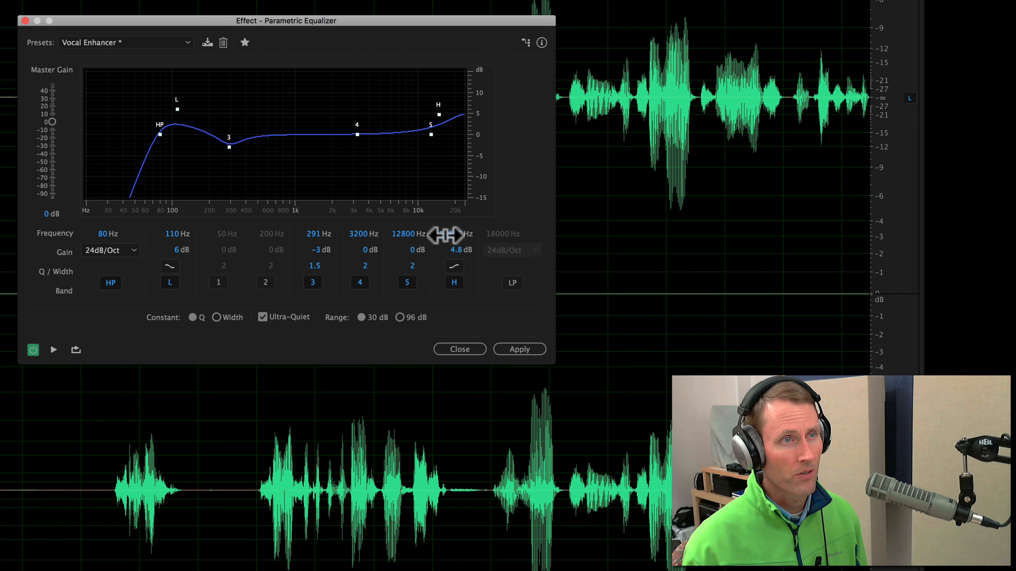
pyautogui.moveTo(438, 105); pyautogui.dragTo(404, 105)
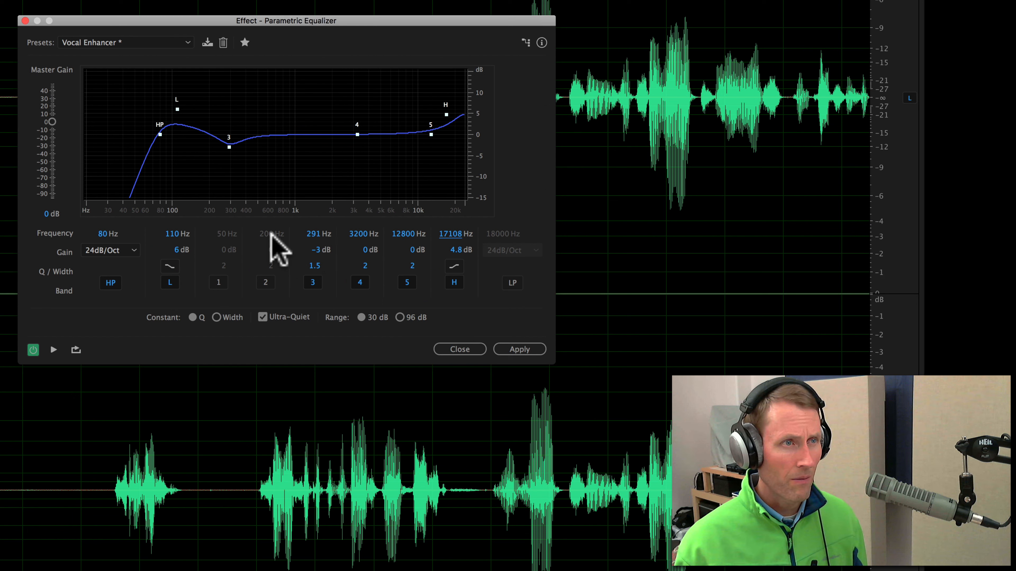
# Step: Enable band 2, move it to around 1 kHz and pull its gain down to a slight cut
pyautogui.click(265, 282)
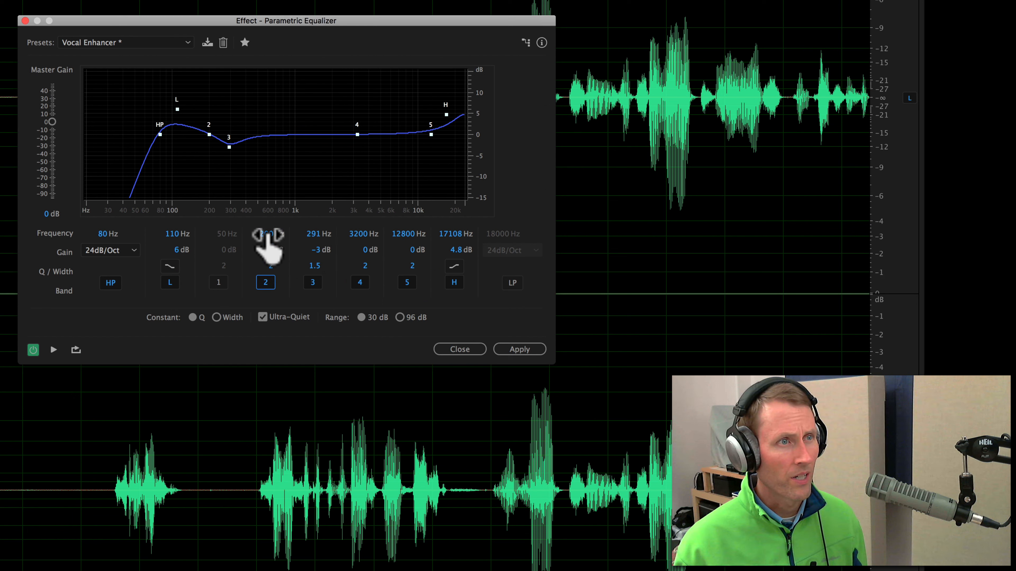
pyautogui.moveTo(208, 134); pyautogui.dragTo(300, 133)
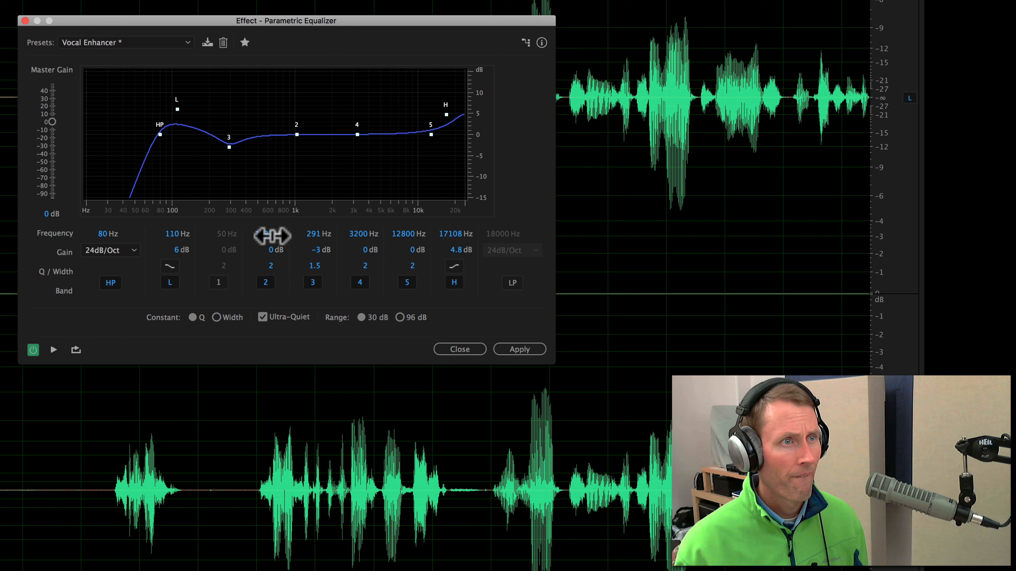
pyautogui.moveTo(296, 134); pyautogui.dragTo(296, 155)
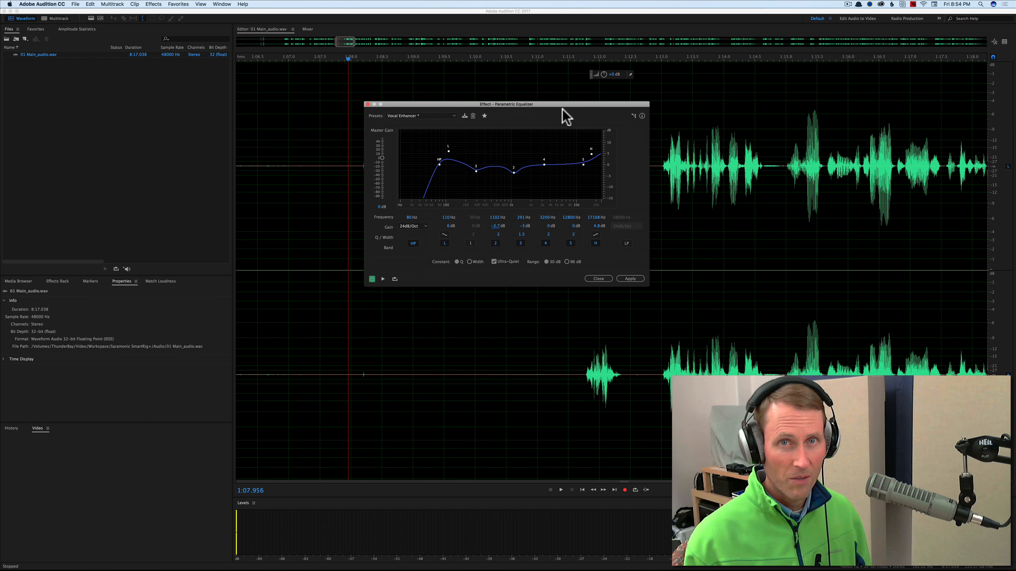
pyautogui.moveTo(580, 109)
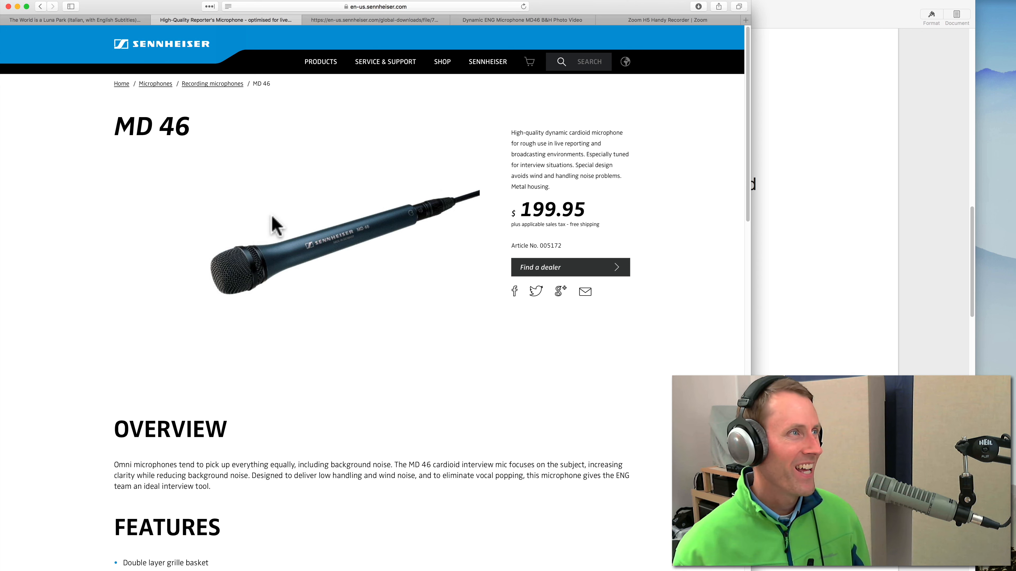
pyautogui.moveTo(333, 270)
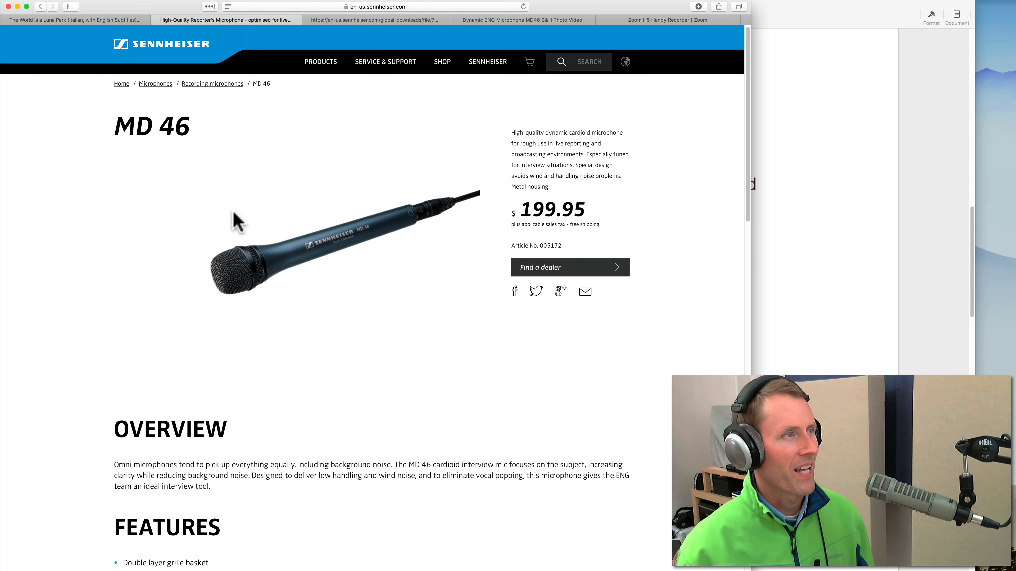
pyautogui.moveTo(389, 233)
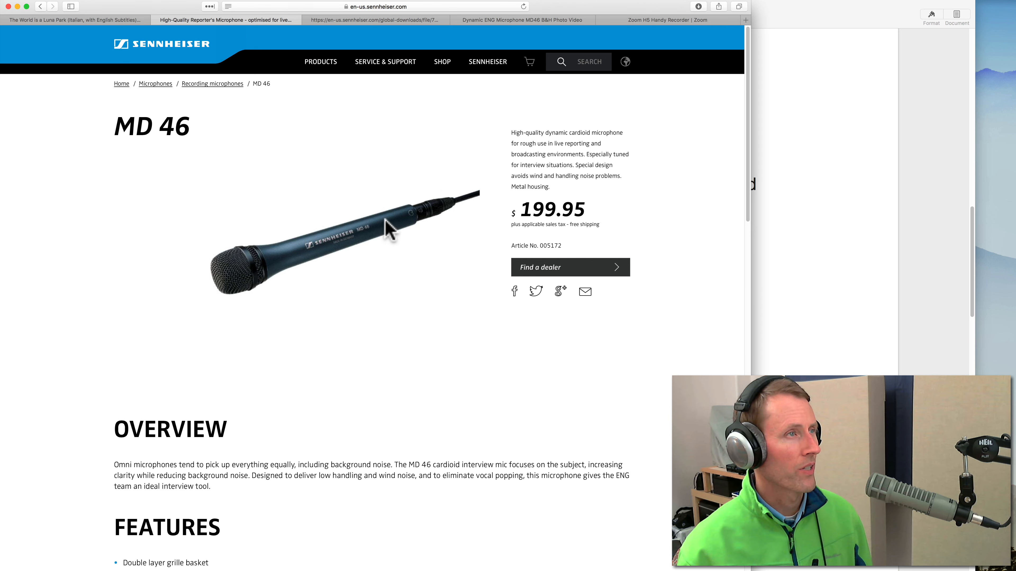
# Step: View the MD 46 technical data sheet PDF and scroll through its specifications
pyautogui.click(374, 20)
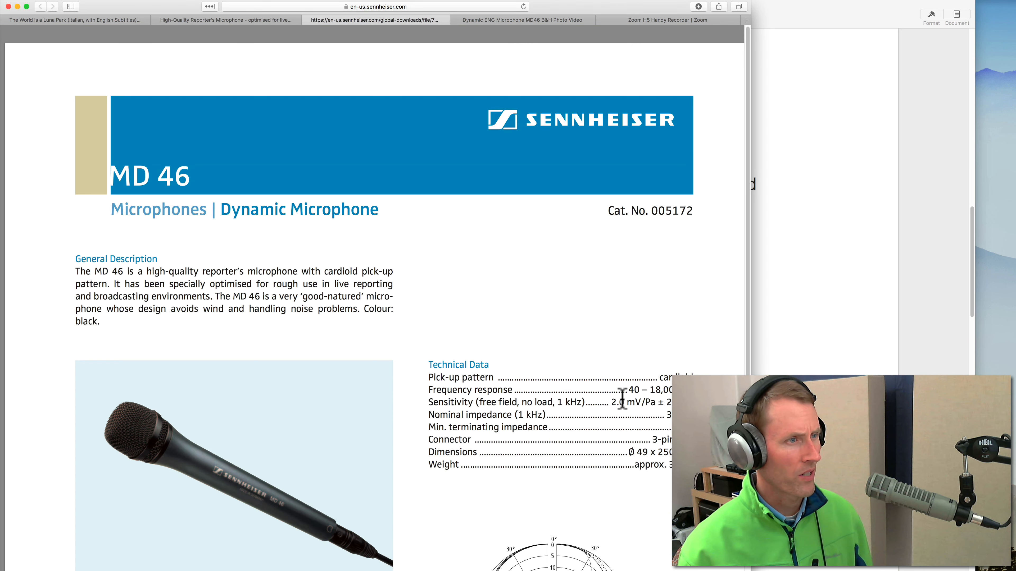
pyautogui.scroll(-3)
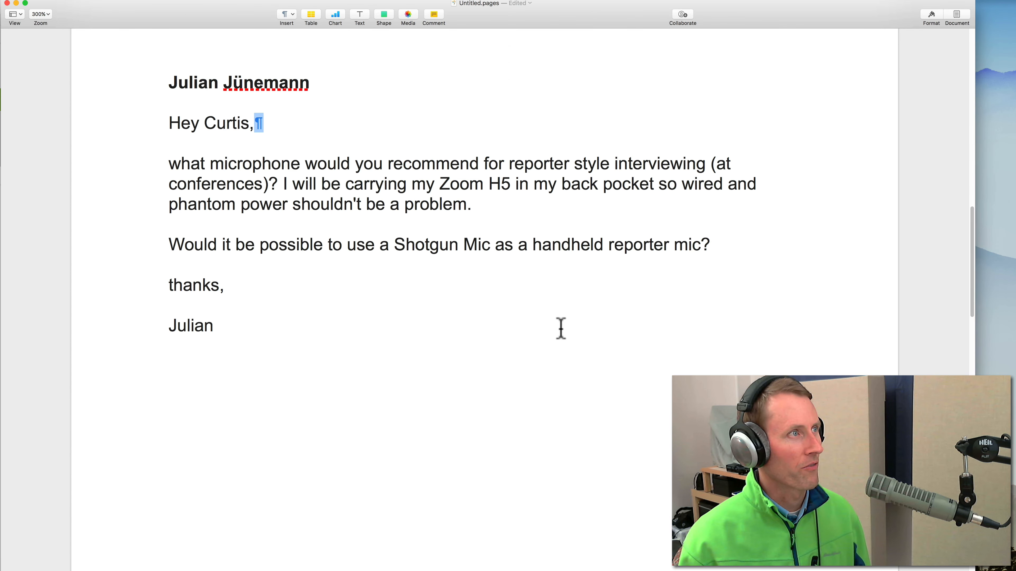
# Step: Scroll to Richard's lip-smack question, highlight the passage asking for a more efficient method, then deselect it
pyautogui.scroll(-3)
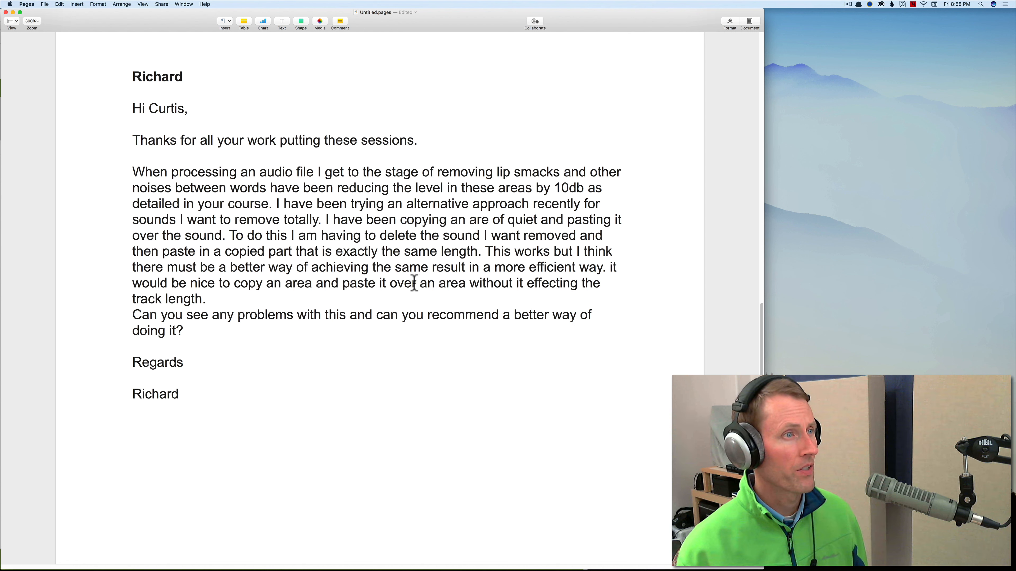
pyautogui.moveTo(234, 301)
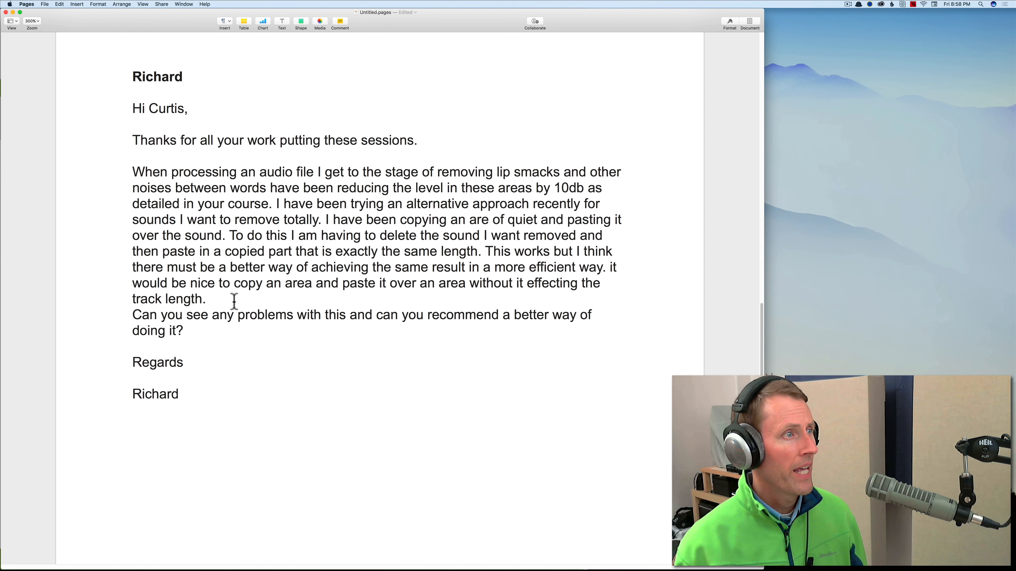
pyautogui.moveTo(197, 267); pyautogui.dragTo(208, 298)
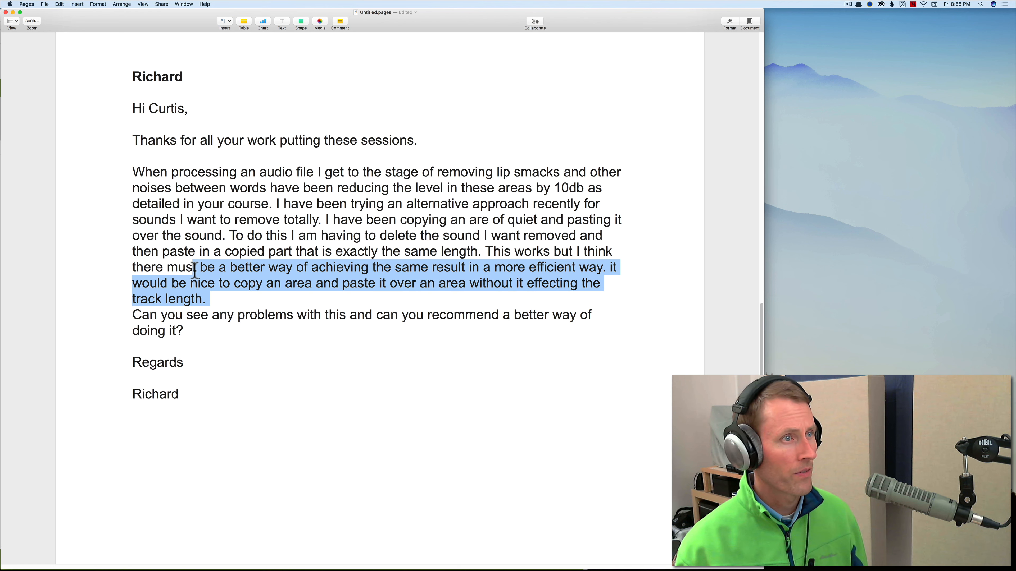
pyautogui.moveTo(134, 315)
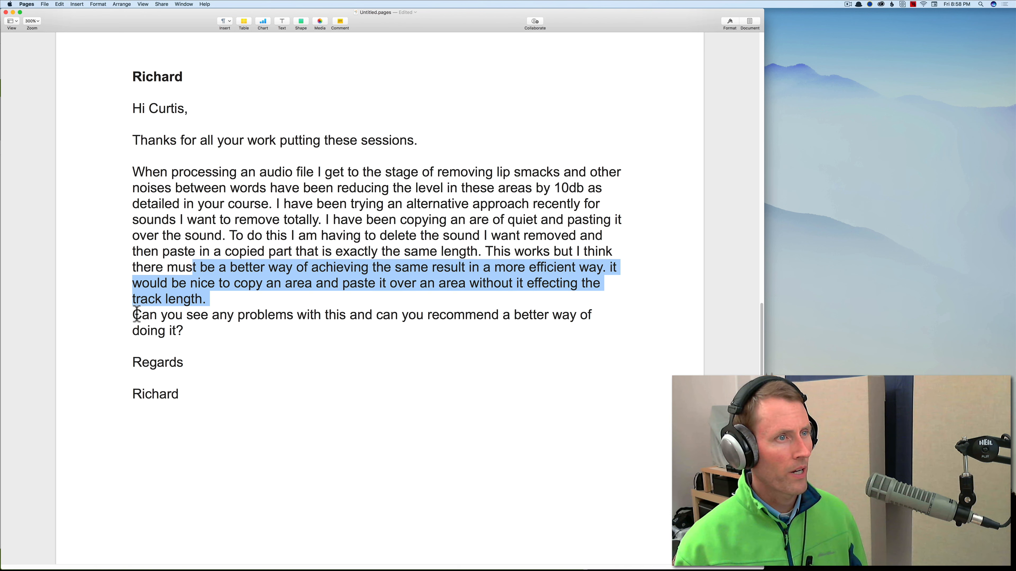
pyautogui.click(296, 338)
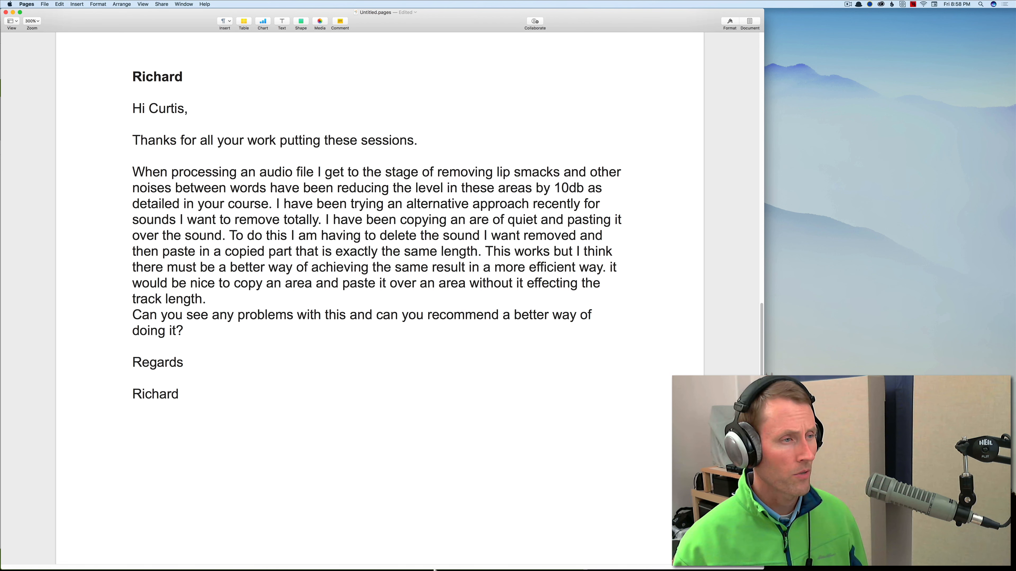
pyautogui.moveTo(512, 557)
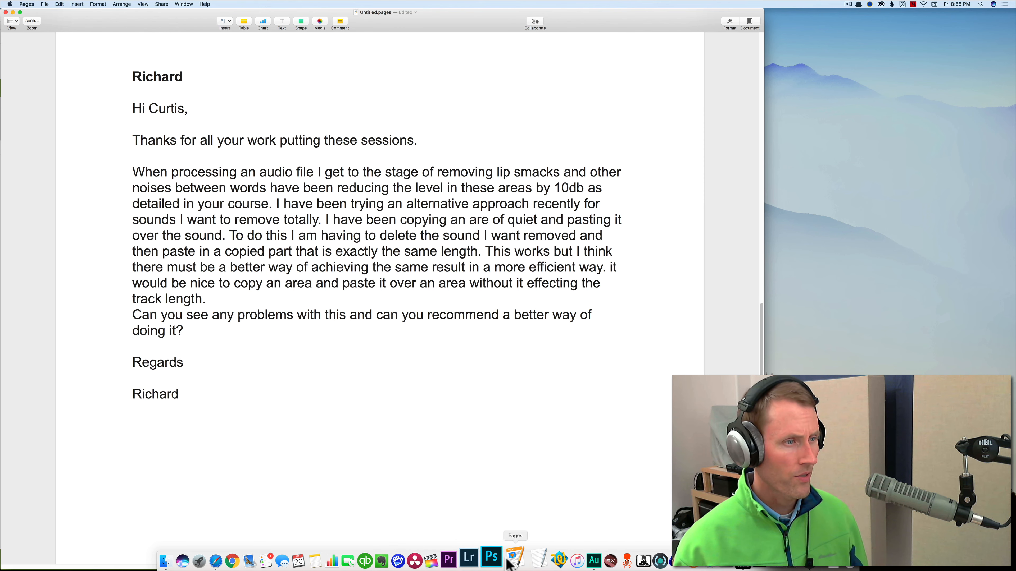
# Step: In Audition, select a spot in the silence before the speech and run Auto Heal Selection on it
pyautogui.click(578, 559)
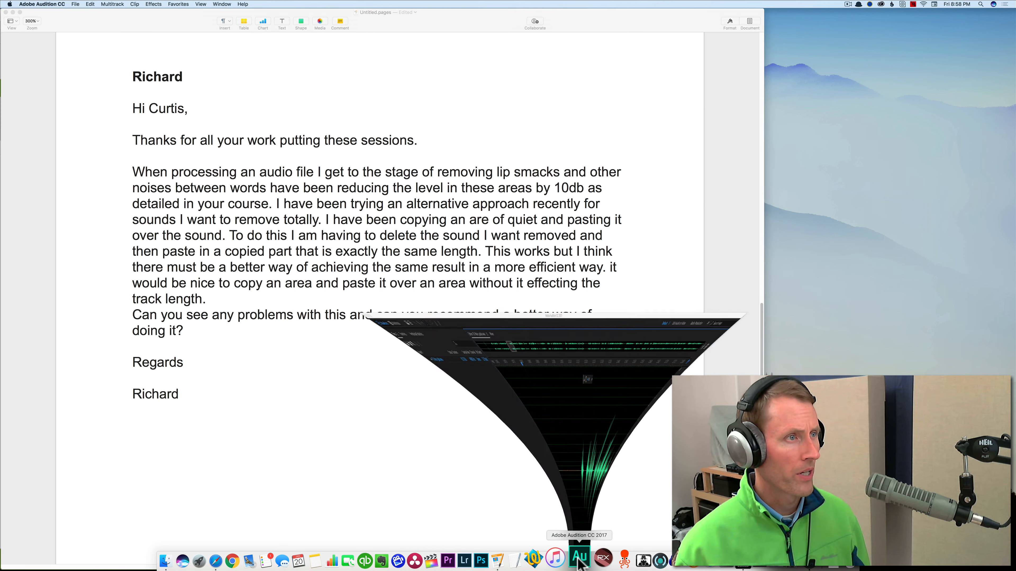
pyautogui.click(577, 559)
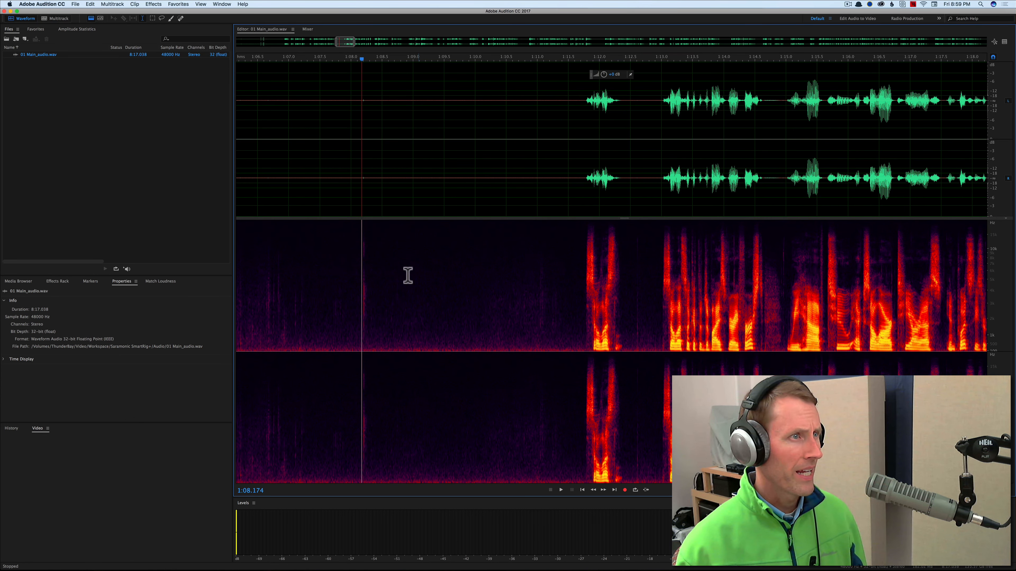
pyautogui.click(330, 309)
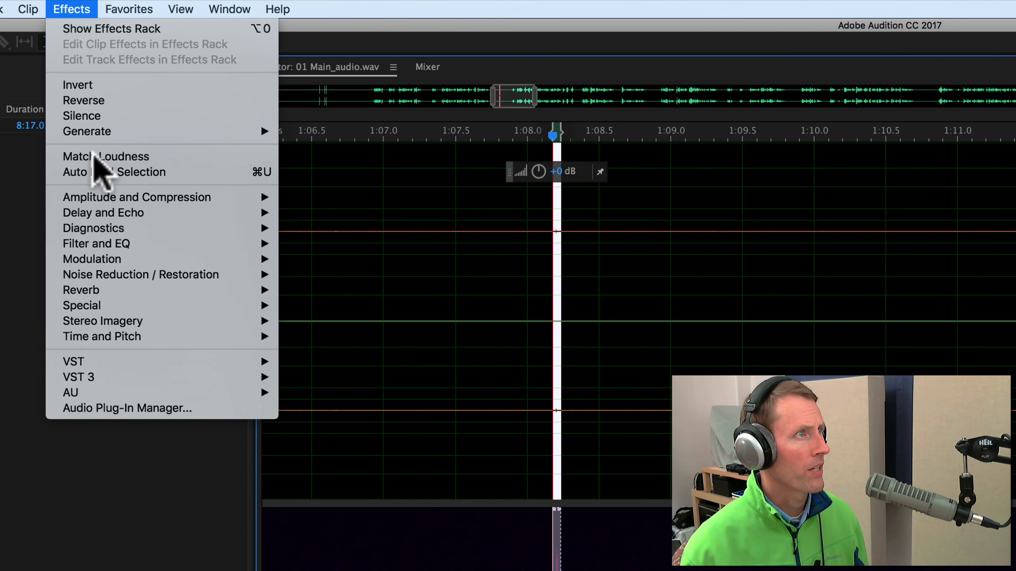
pyautogui.moveTo(113, 172)
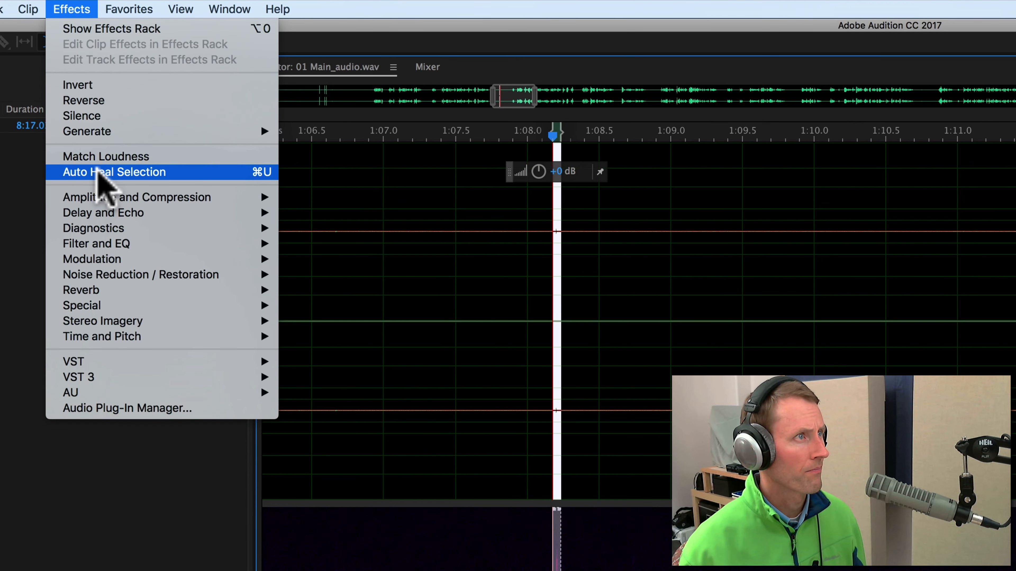
pyautogui.click(114, 172)
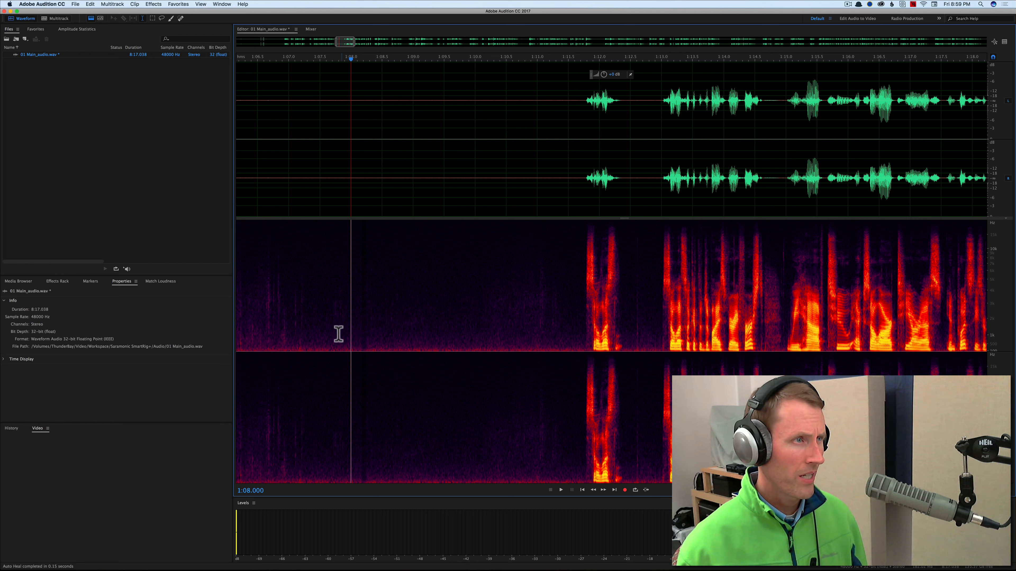
pyautogui.moveTo(364, 350)
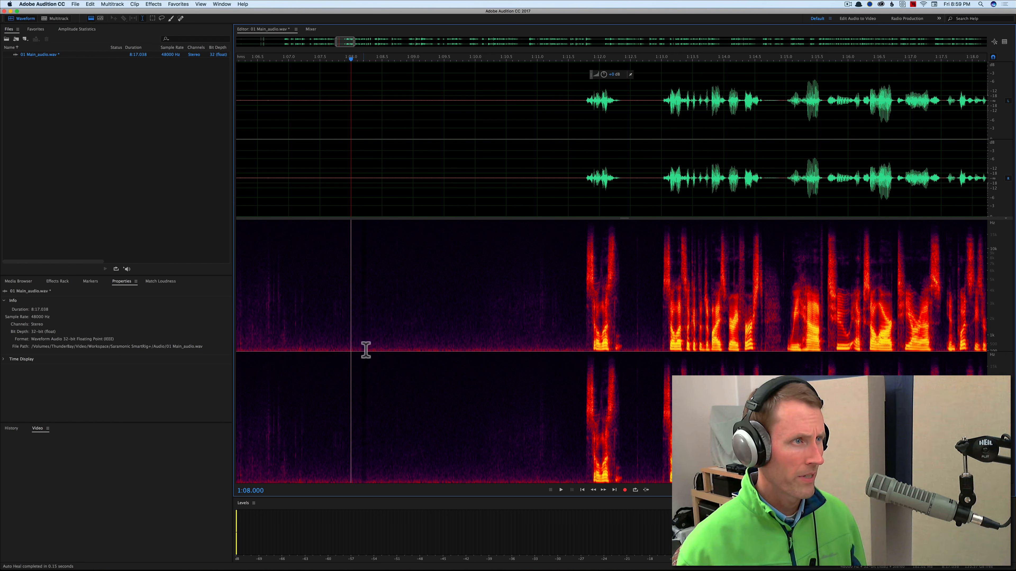
pyautogui.moveTo(452, 284)
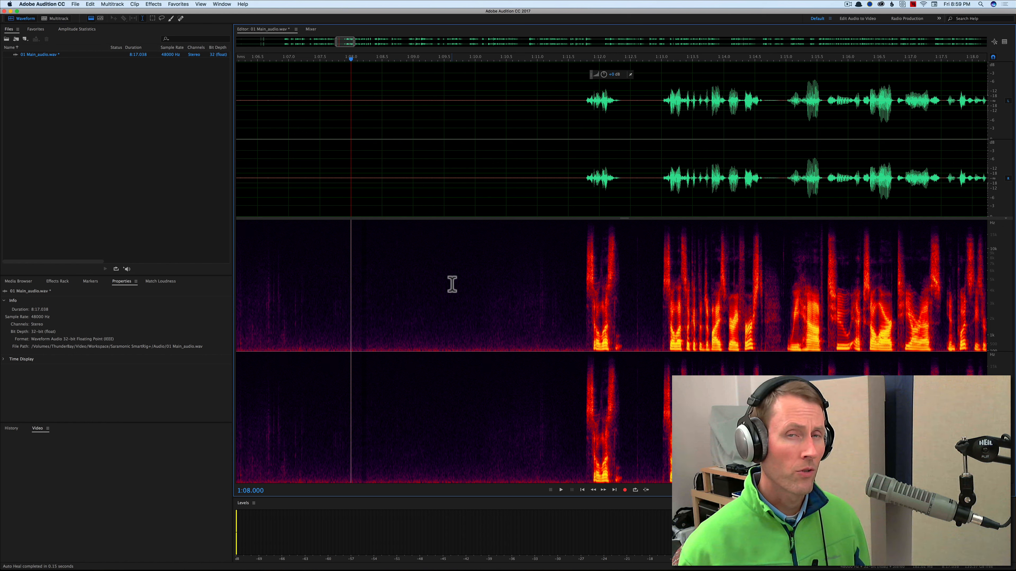
pyautogui.moveTo(621, 227)
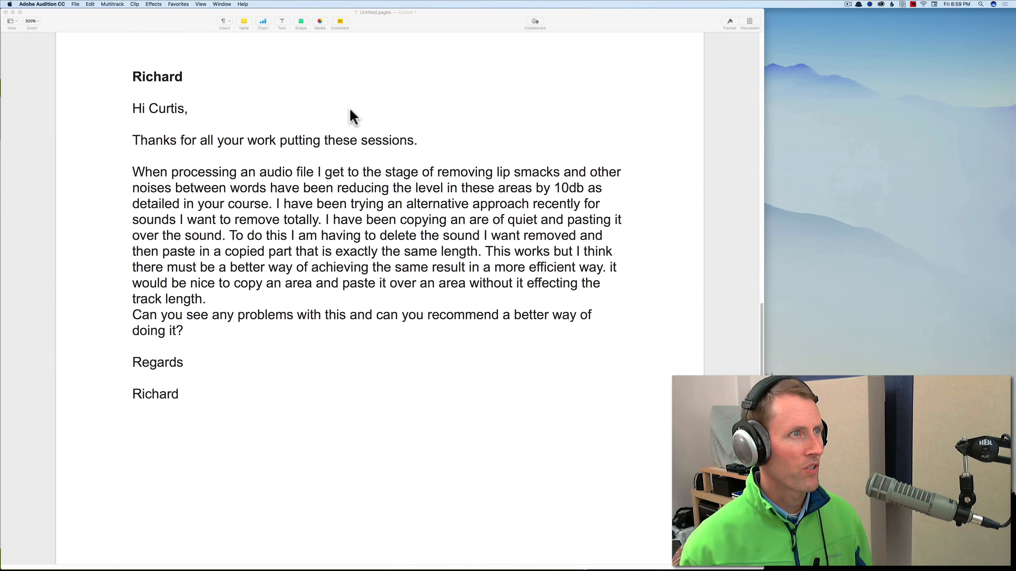
pyautogui.moveTo(374, 251)
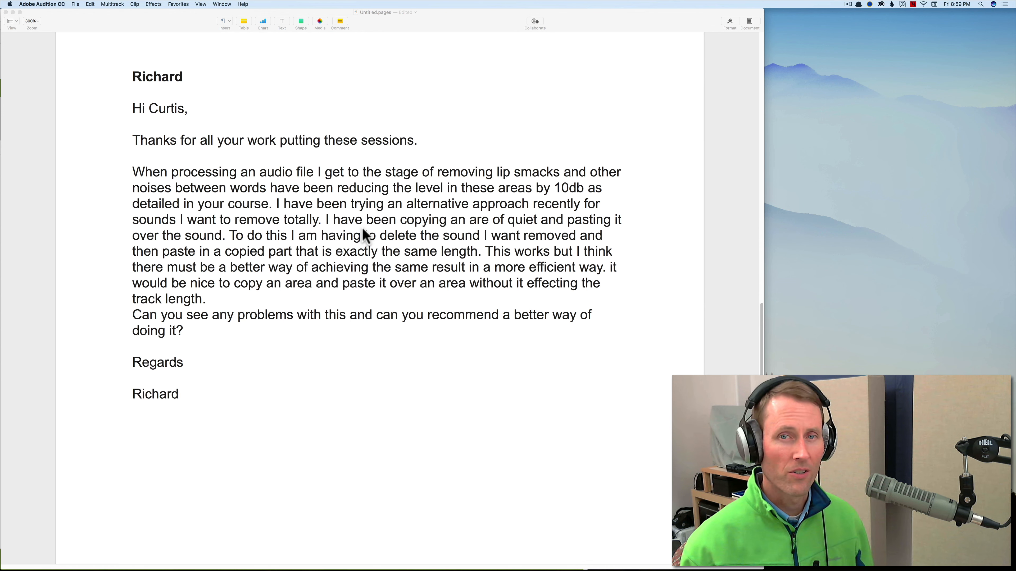
pyautogui.scroll(-3)
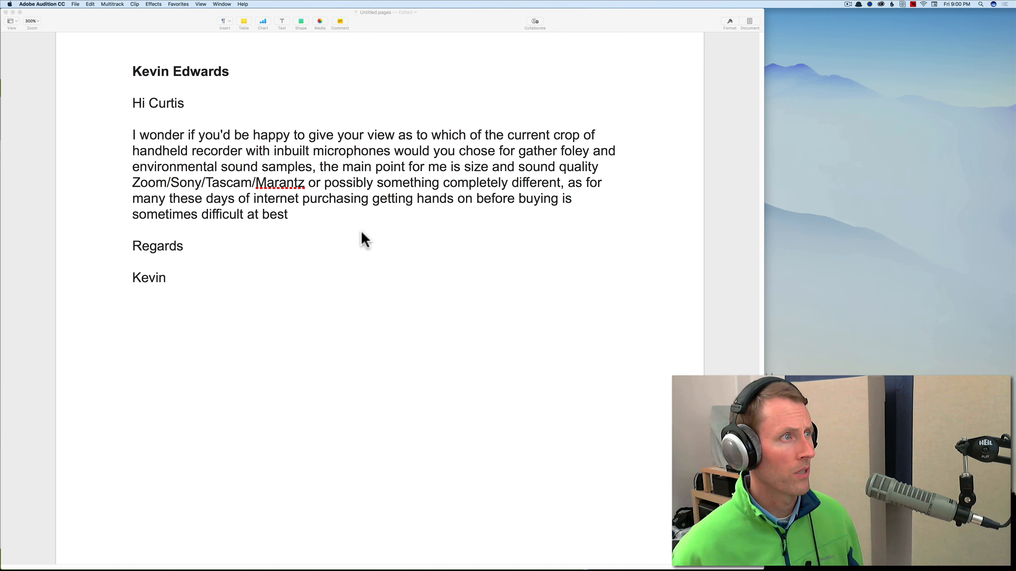
pyautogui.moveTo(253, 198)
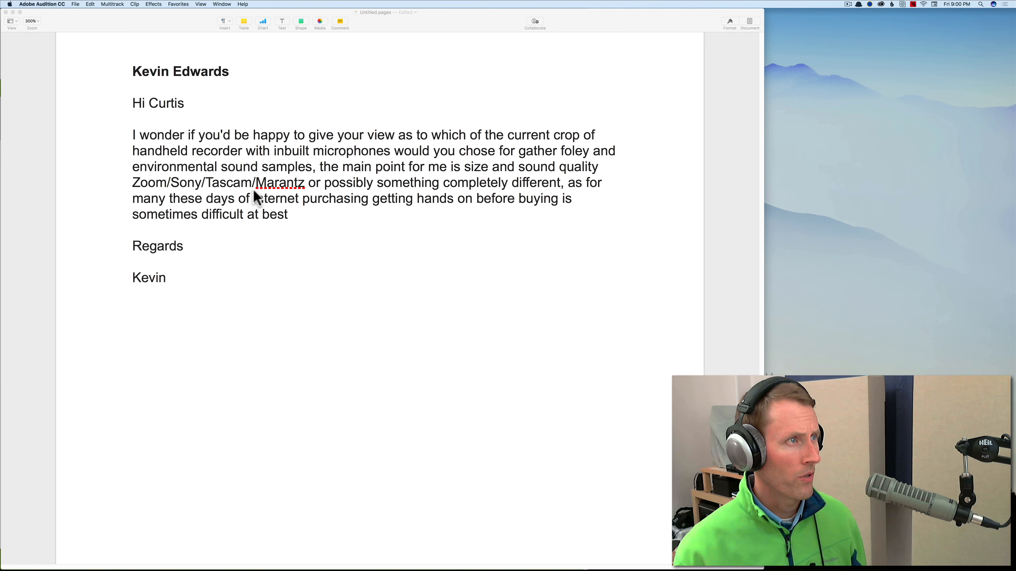
pyautogui.moveTo(427, 188)
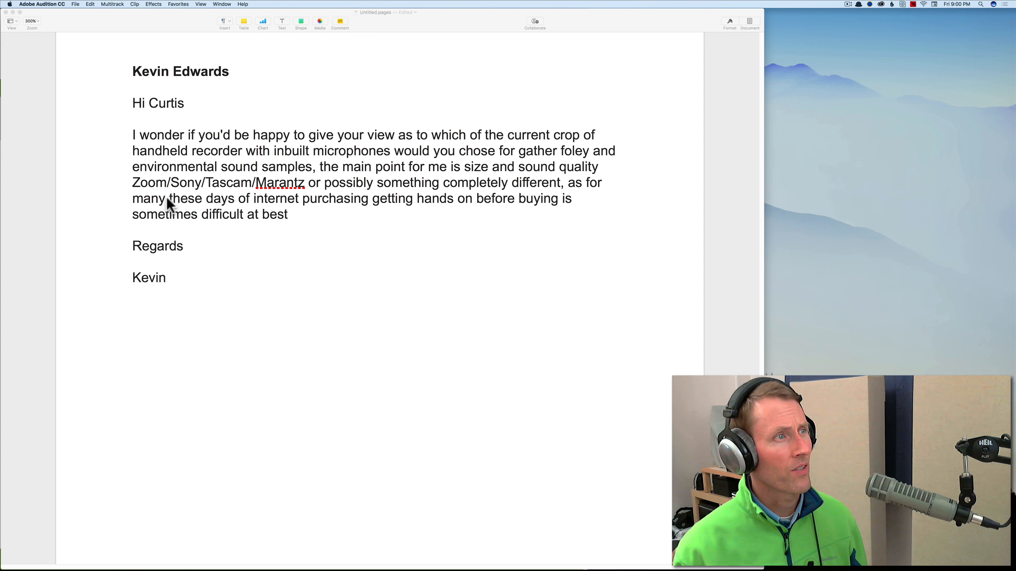
pyautogui.moveTo(346, 217)
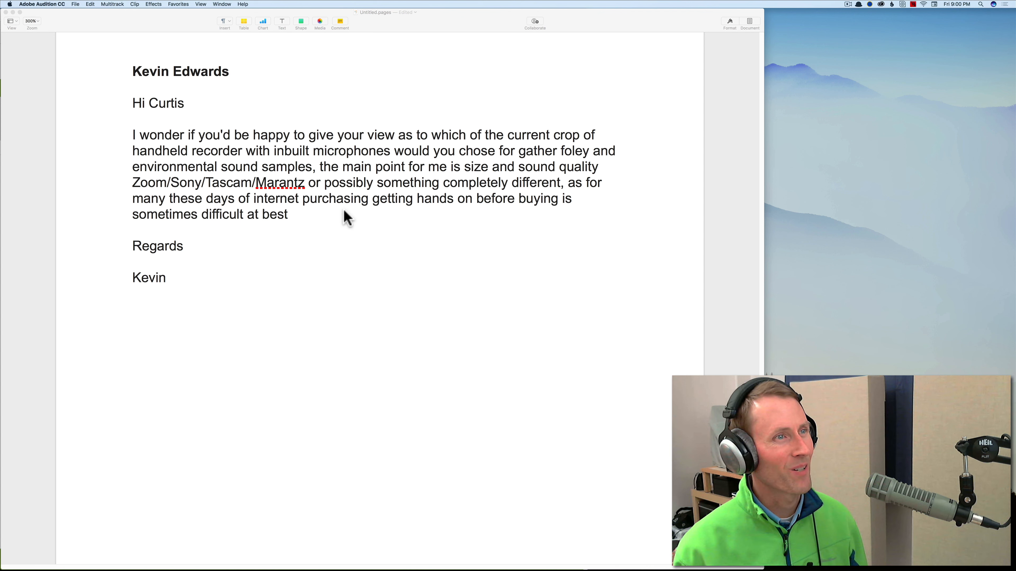
pyautogui.moveTo(340, 219)
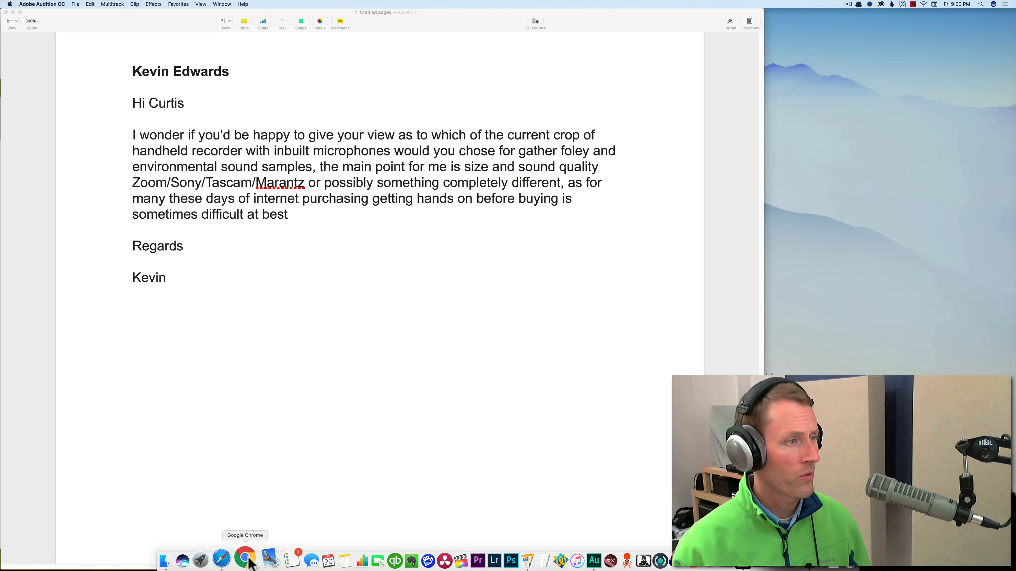
pyautogui.moveTo(229, 558)
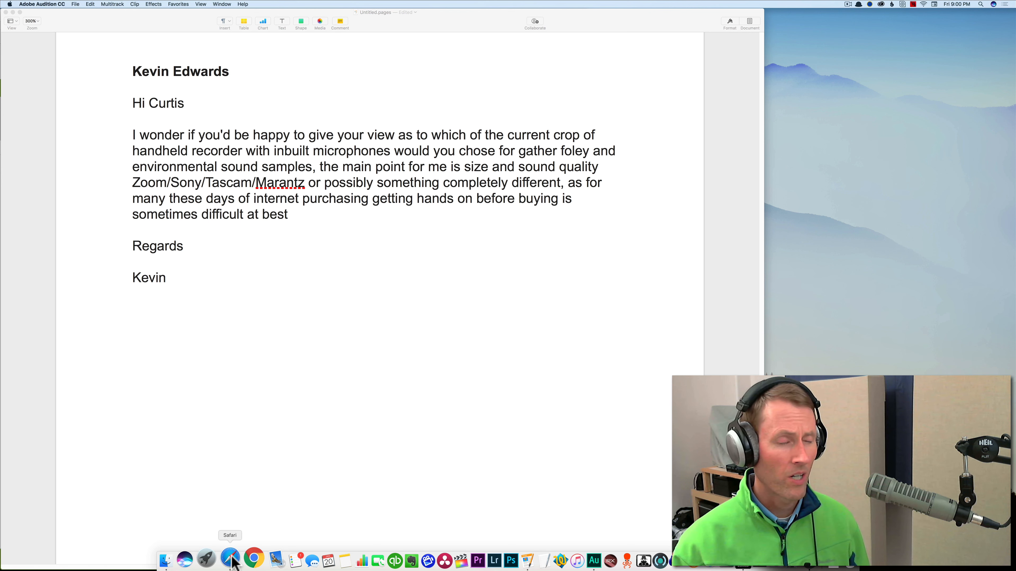
pyautogui.moveTo(262, 188)
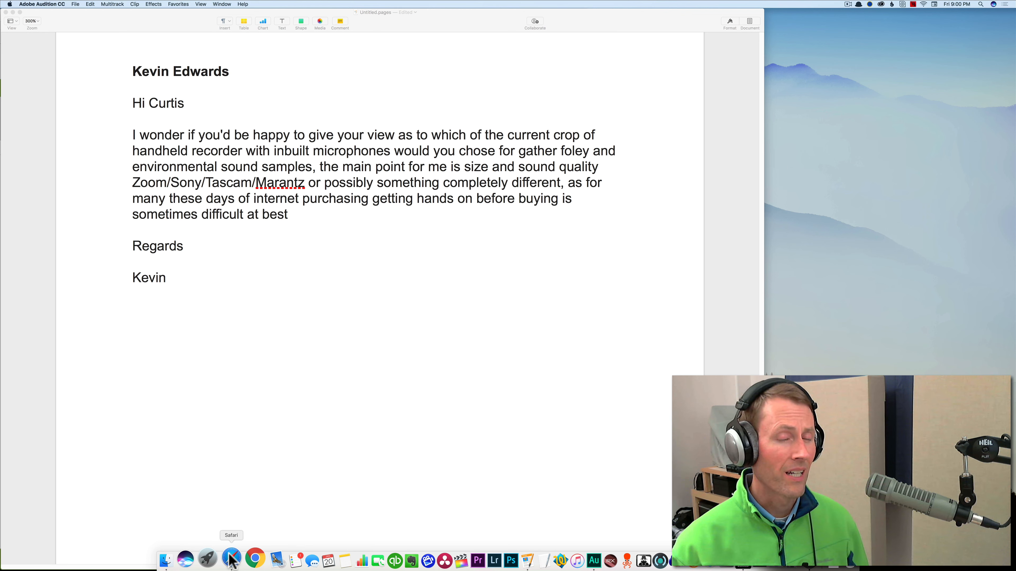
# Step: In Safari, show the Zoom H5 Handy Recorder page and the Field + Video Recording product menu
pyautogui.click(254, 559)
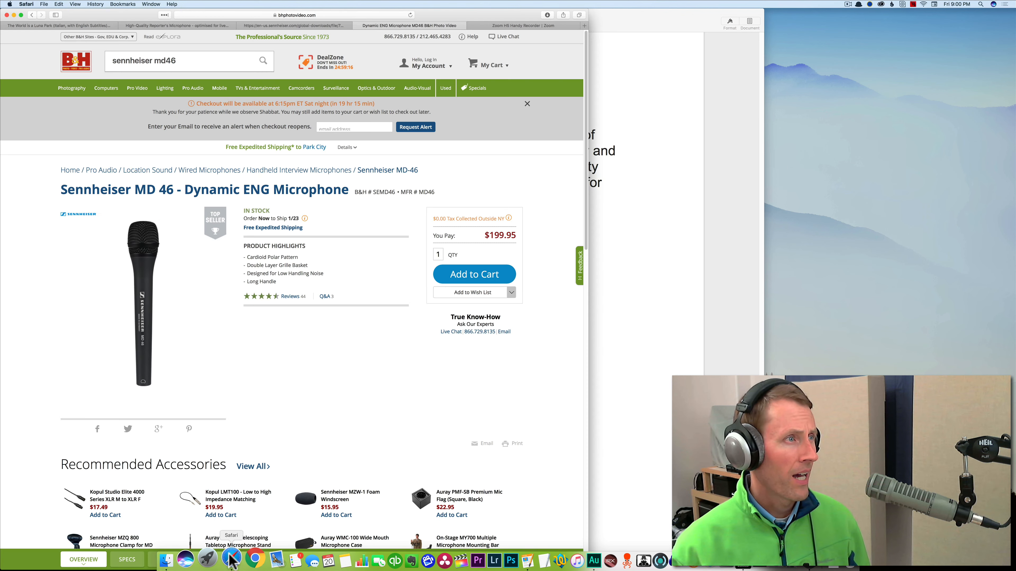
pyautogui.click(519, 25)
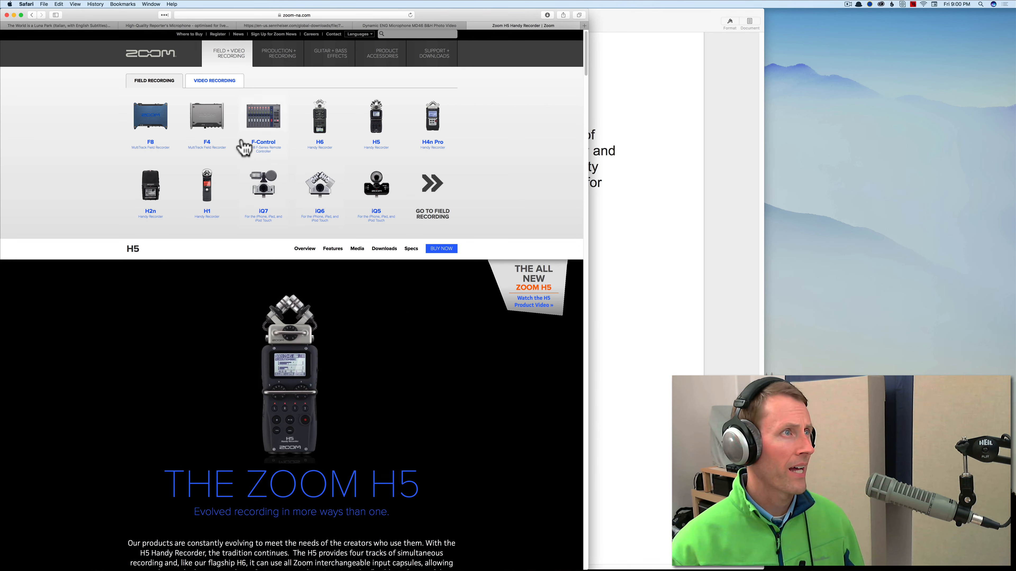
pyautogui.scroll(-3)
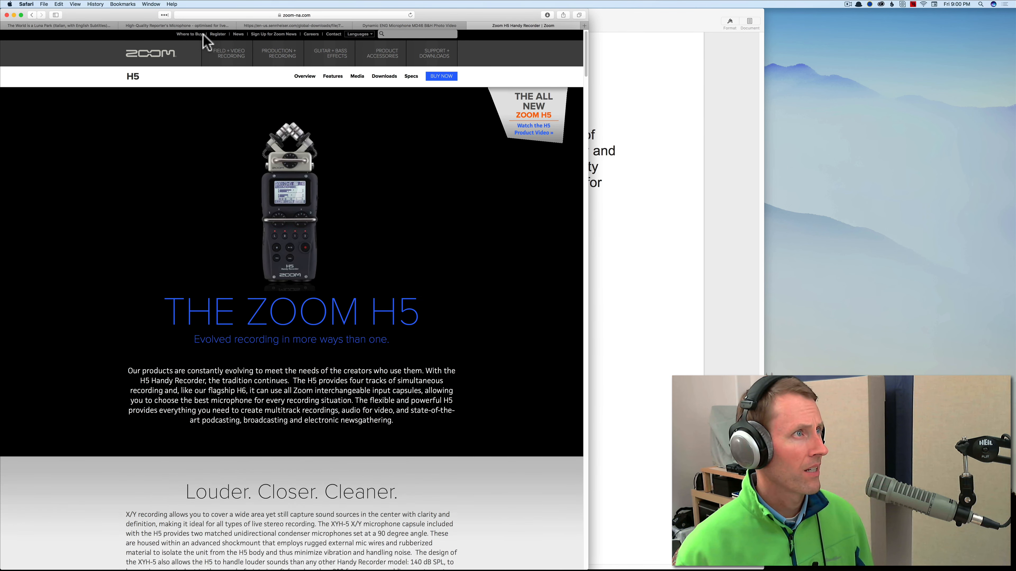
pyautogui.click(228, 53)
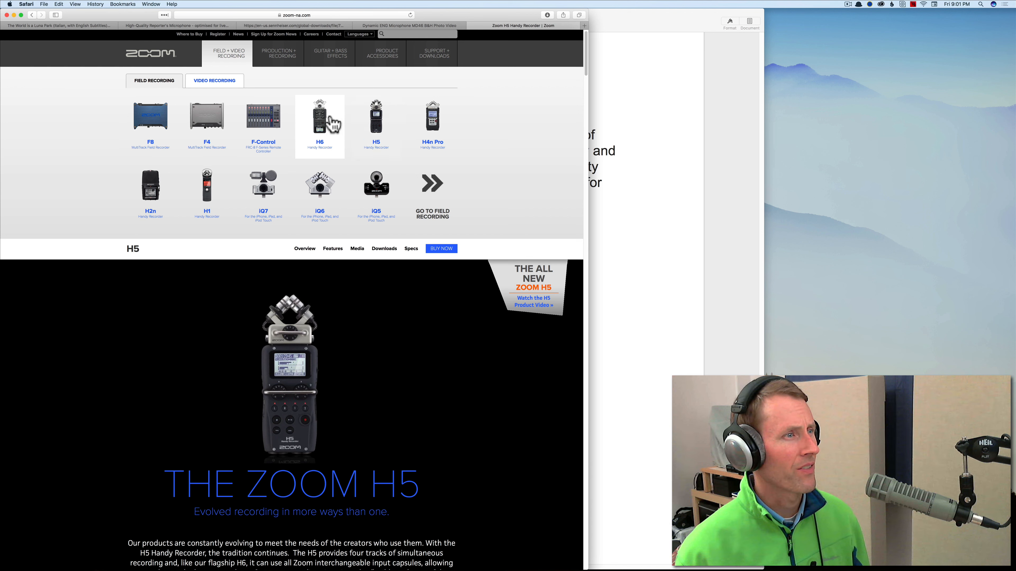
pyautogui.moveTo(301, 439)
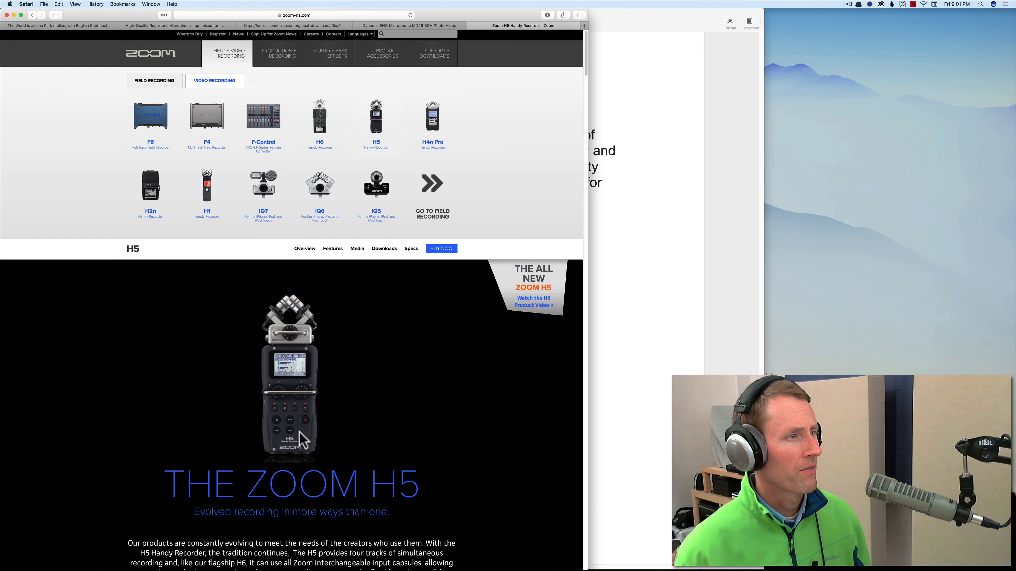
pyautogui.moveTo(317, 361)
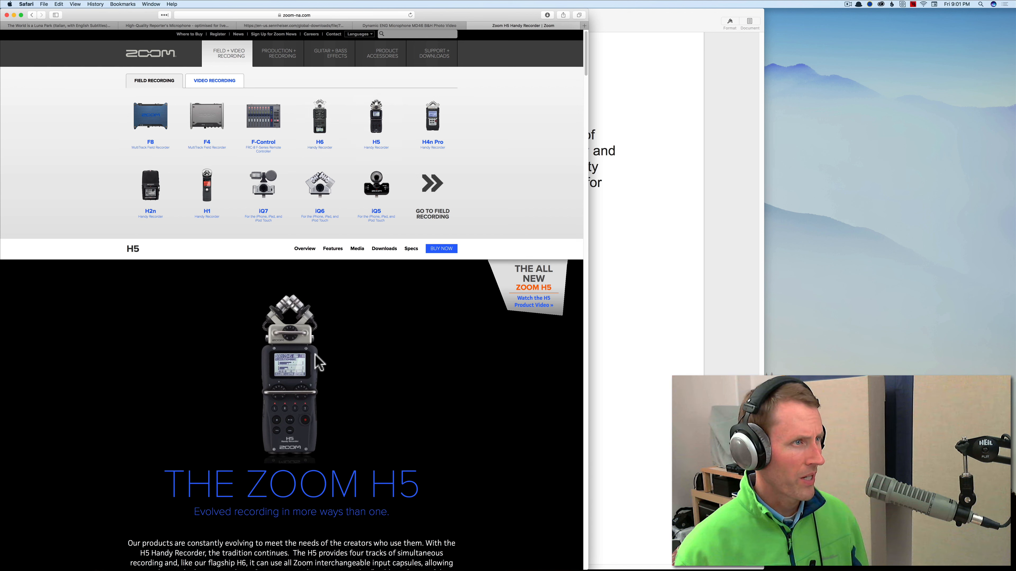
pyautogui.moveTo(355, 165)
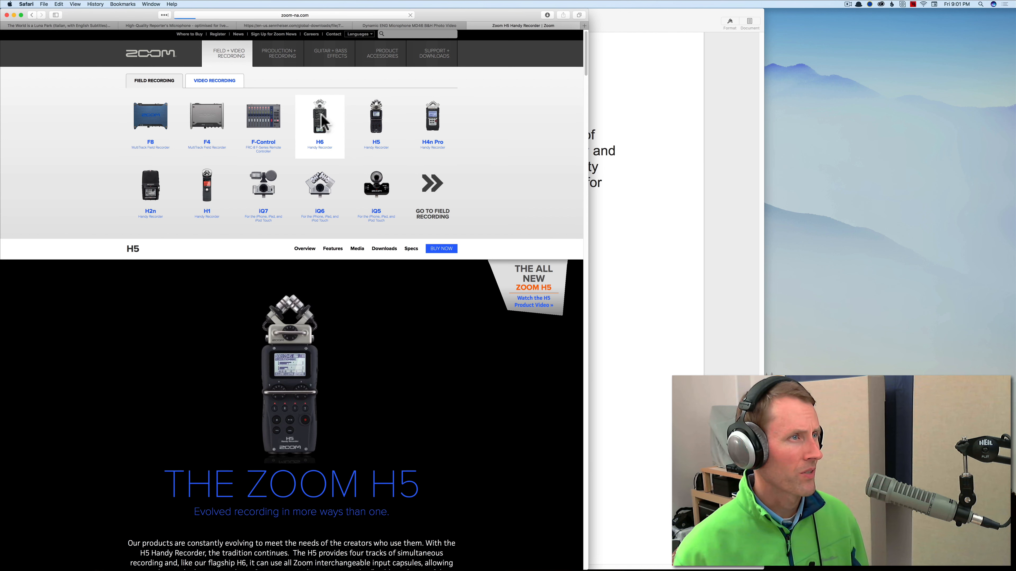
pyautogui.click(319, 116)
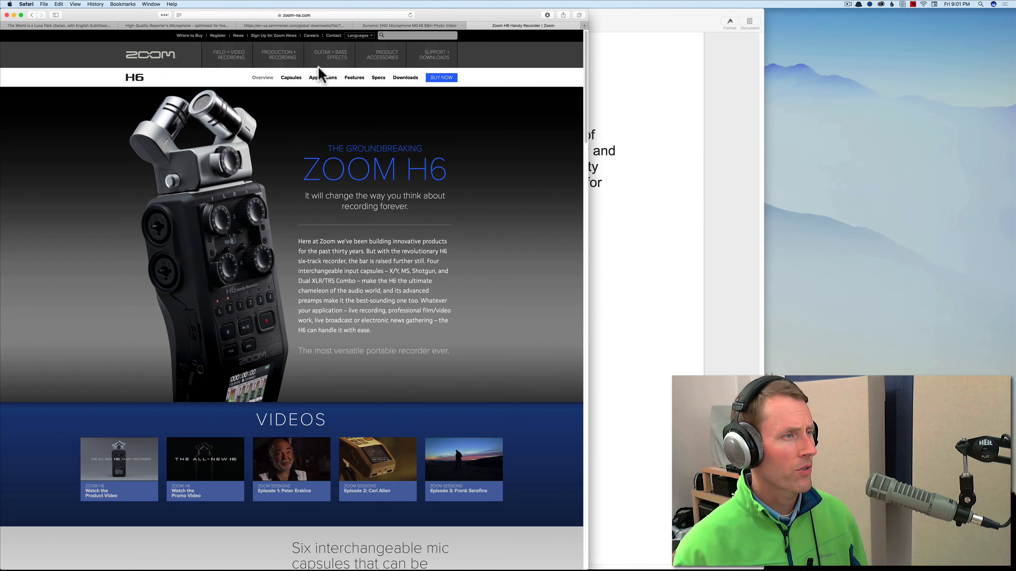
pyautogui.click(228, 55)
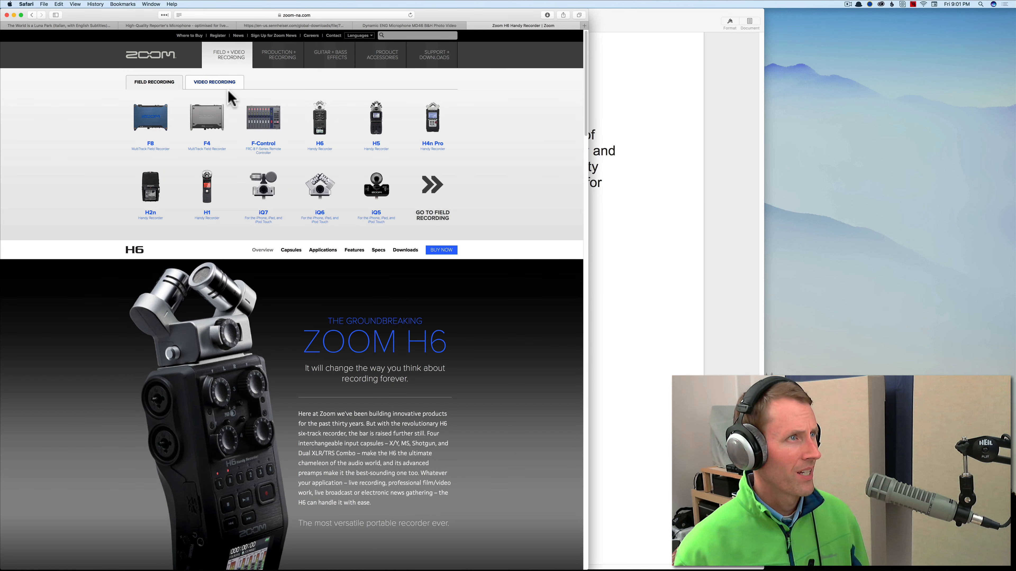
pyautogui.click(375, 120)
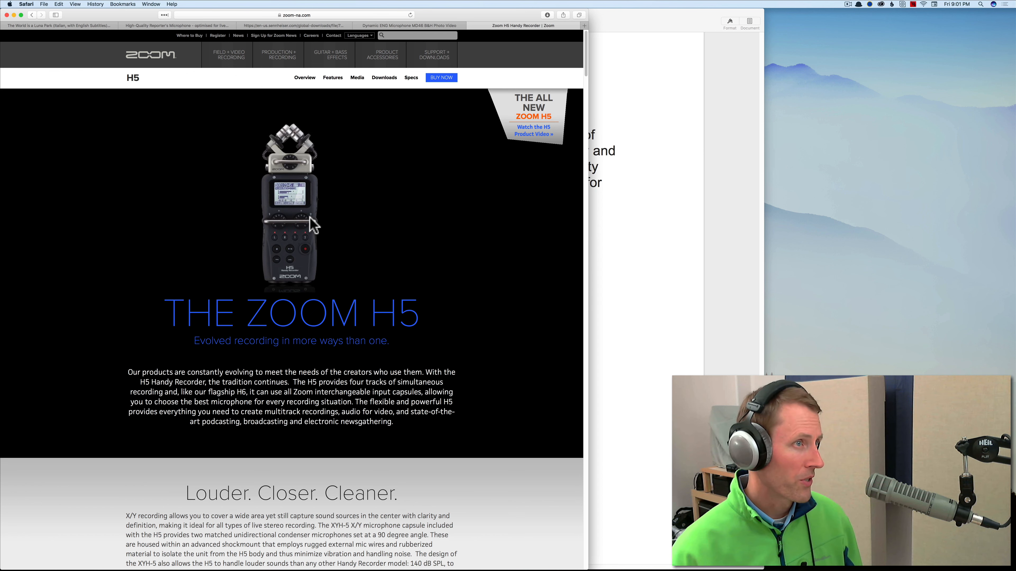
pyautogui.moveTo(303, 228)
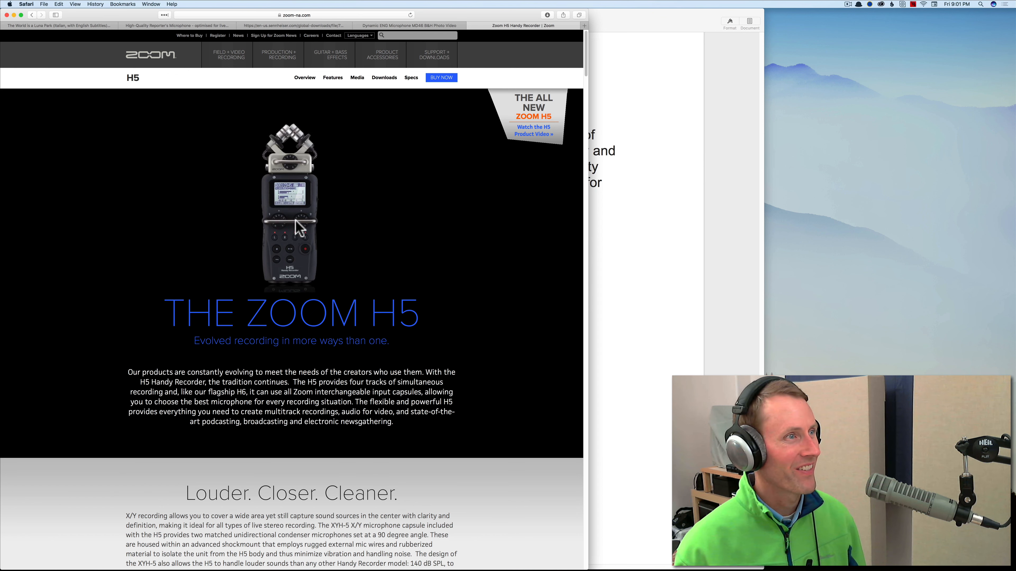
pyautogui.moveTo(315, 228)
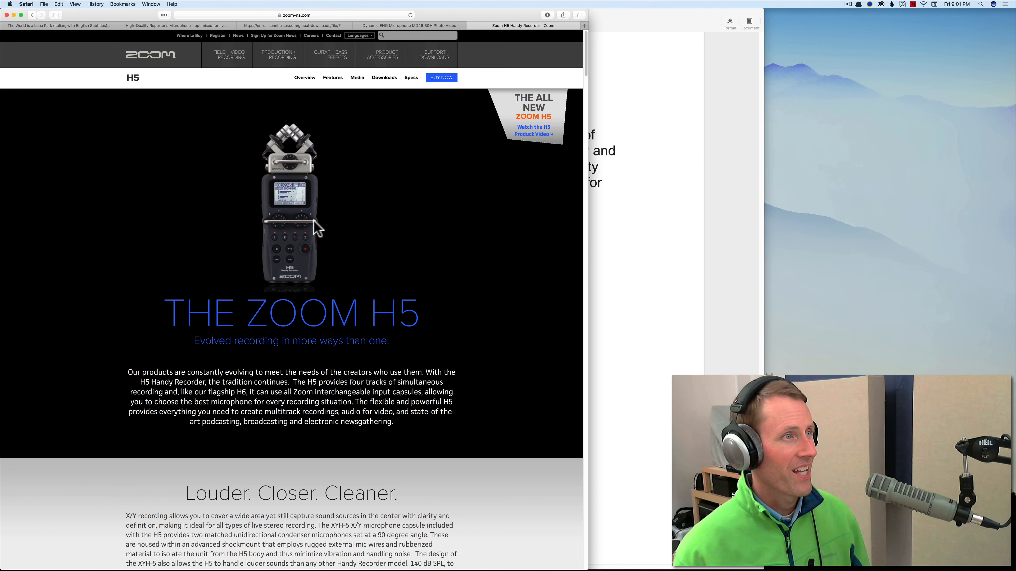
pyautogui.moveTo(326, 230)
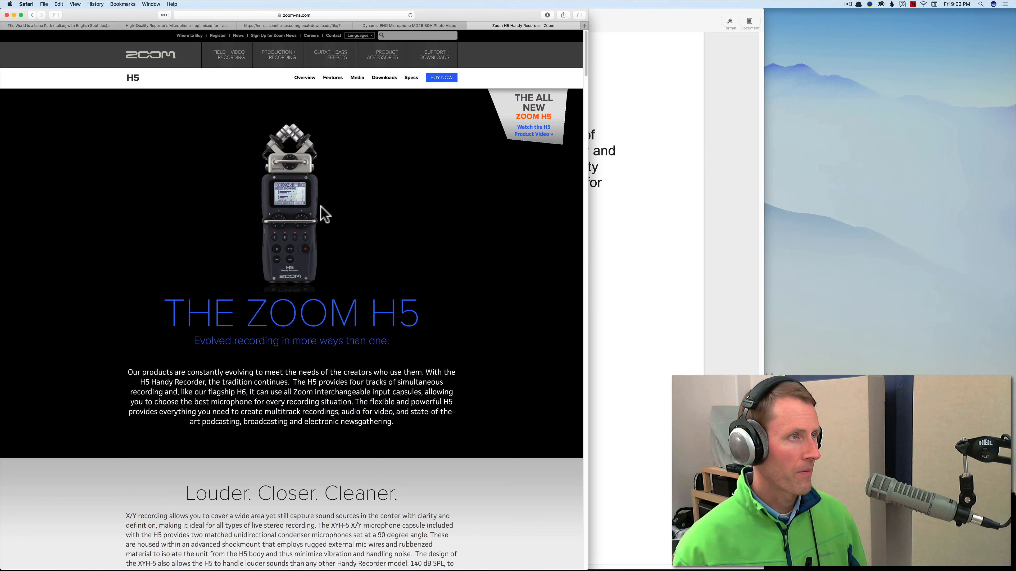
pyautogui.moveTo(326, 225)
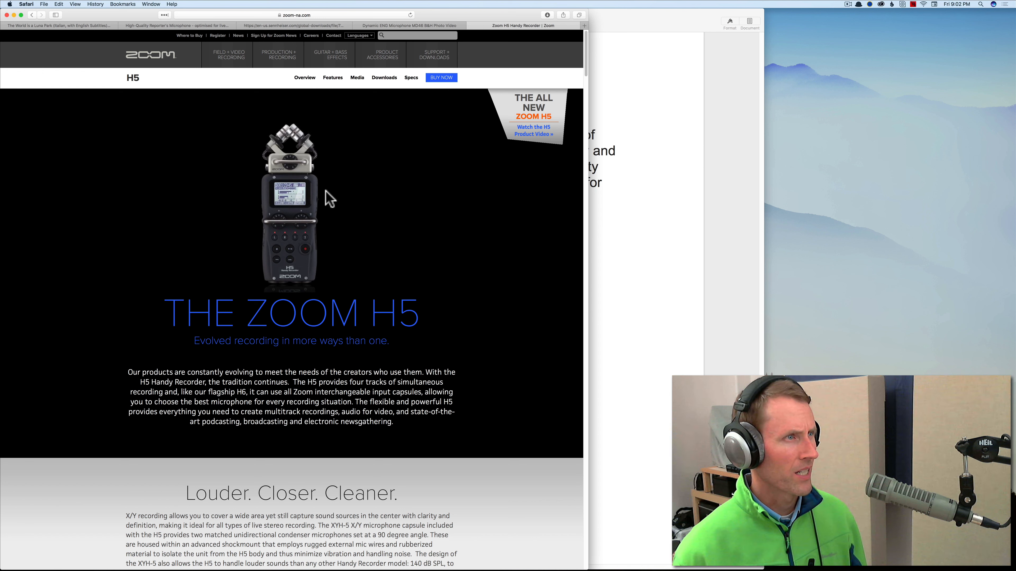
pyautogui.moveTo(332, 214)
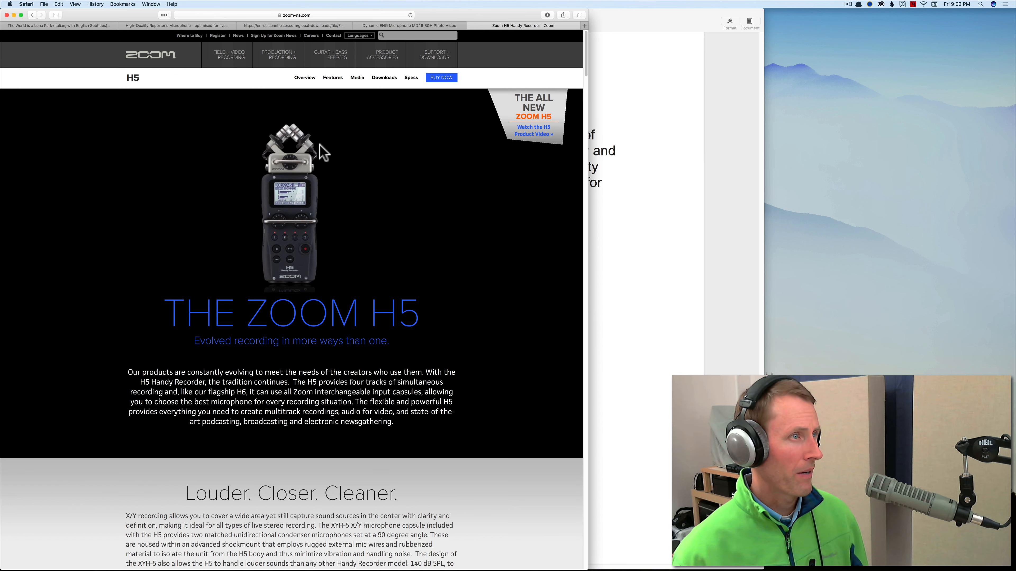
pyautogui.moveTo(341, 215)
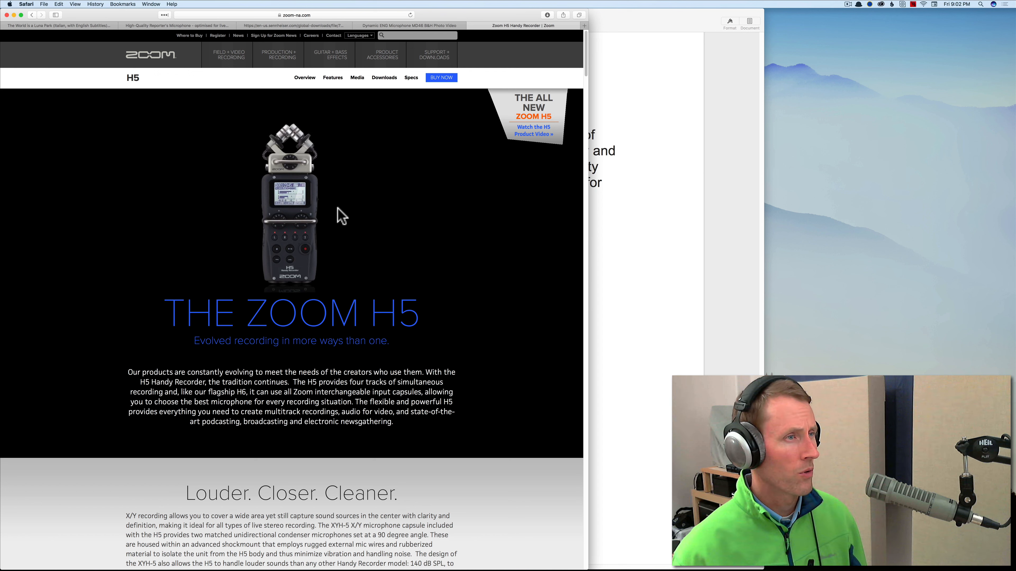